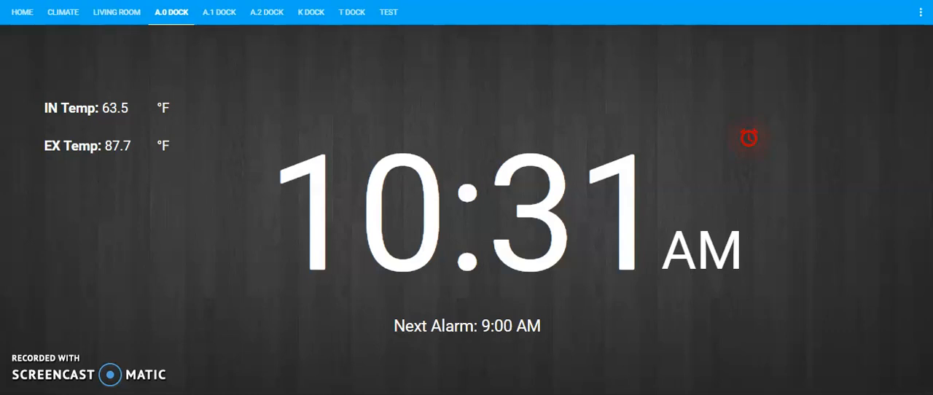
mouse_move(697, 275)
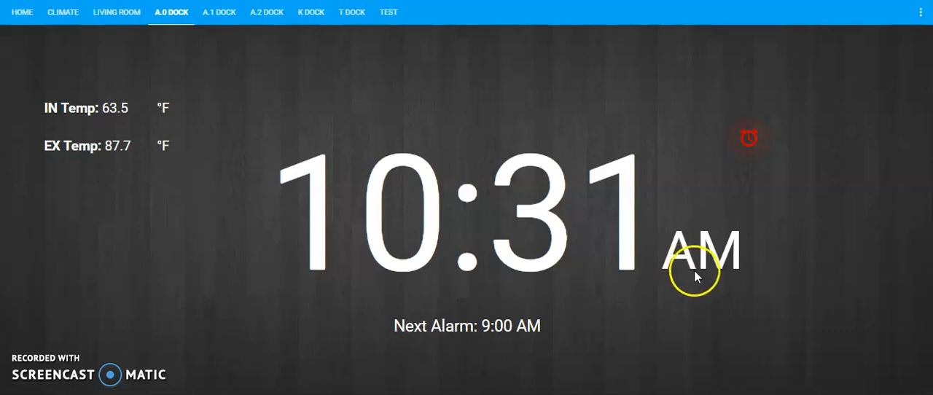
mouse_move(663, 270)
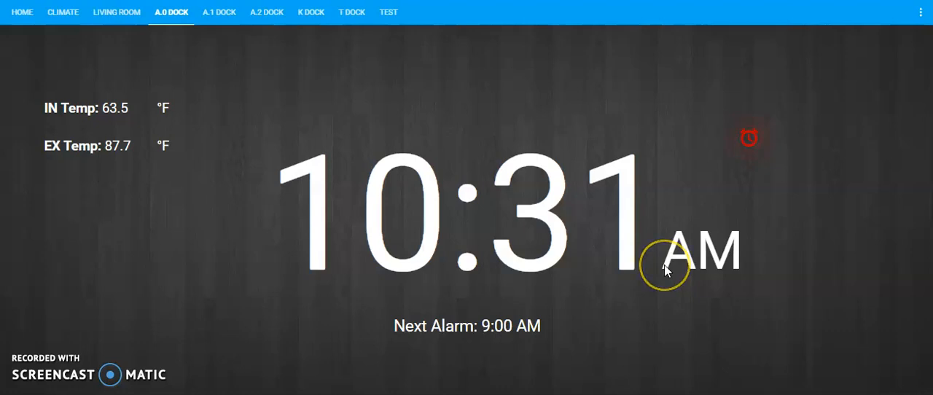
mouse_move(329, 230)
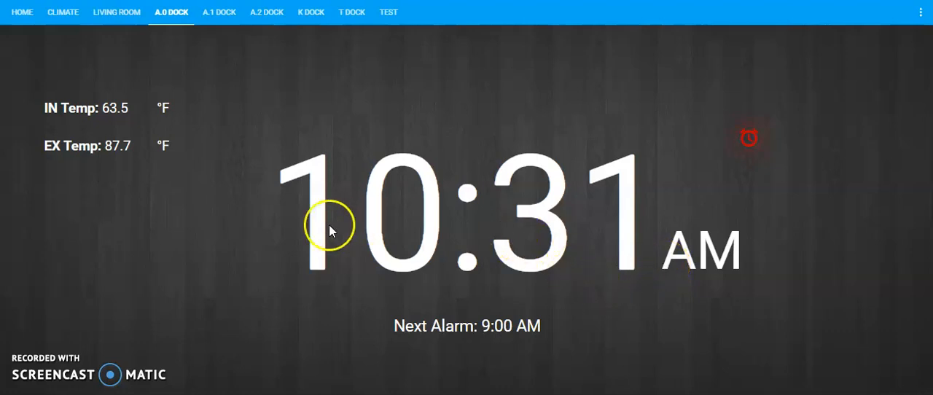
mouse_move(568, 236)
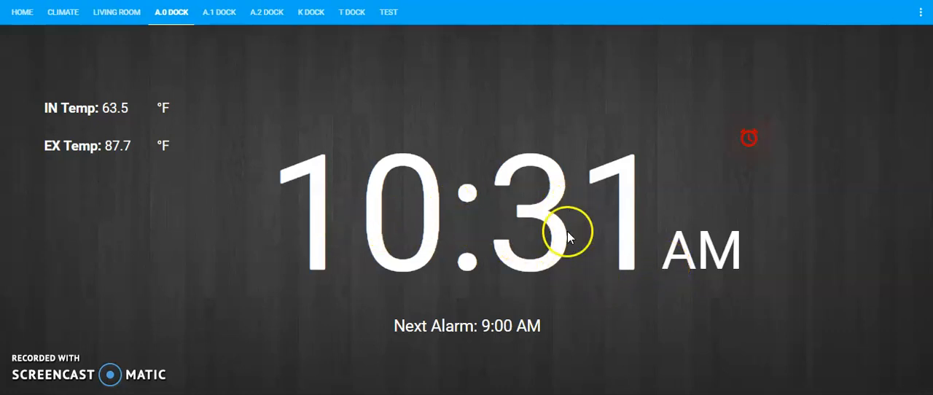
mouse_move(731, 191)
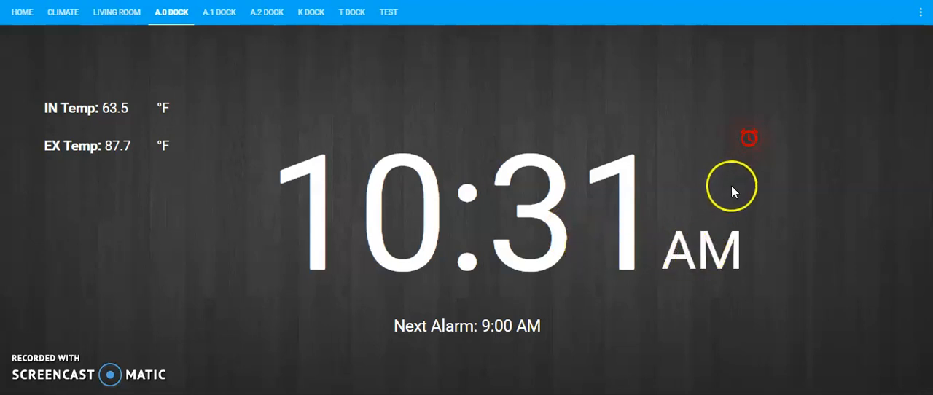
mouse_move(760, 116)
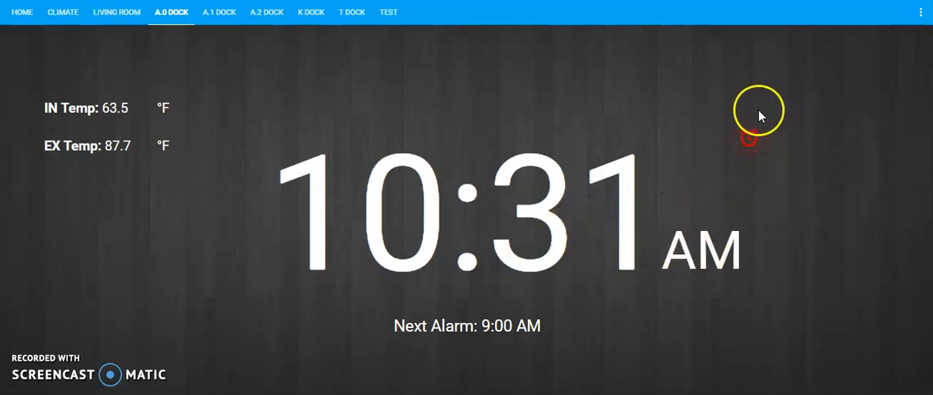
mouse_move(504, 332)
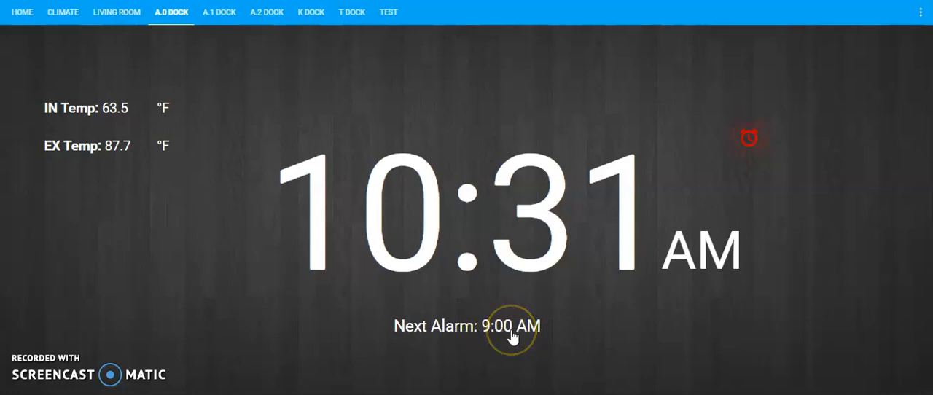
Step: Raise the next alarm from 10:00 AM to 10:35 AM in the alarm time setter
click(510, 326)
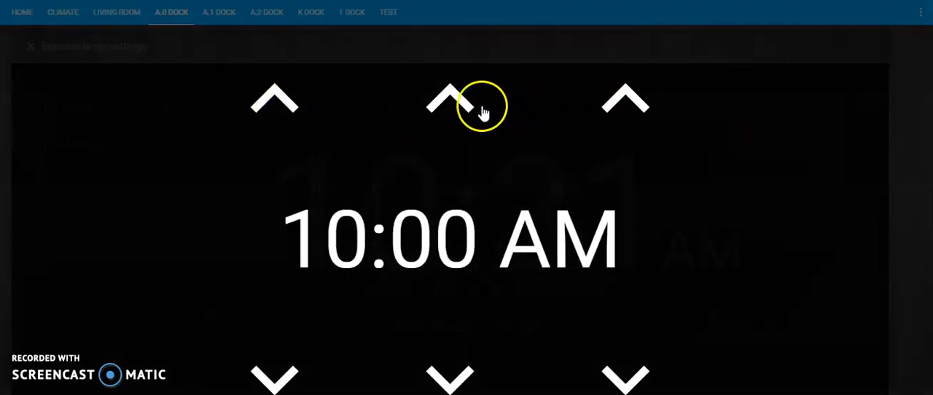
click(449, 101)
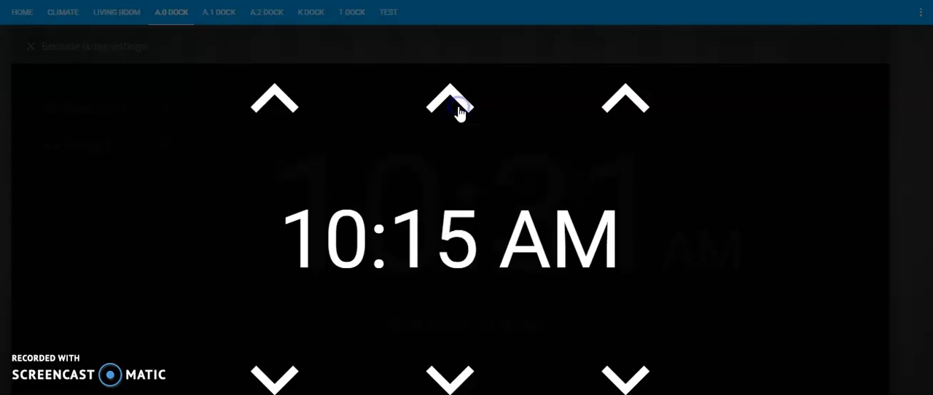
click(449, 101)
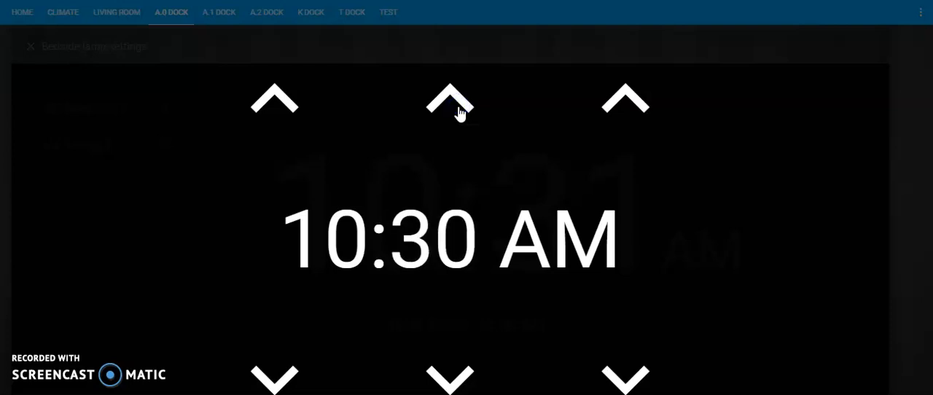
click(449, 101)
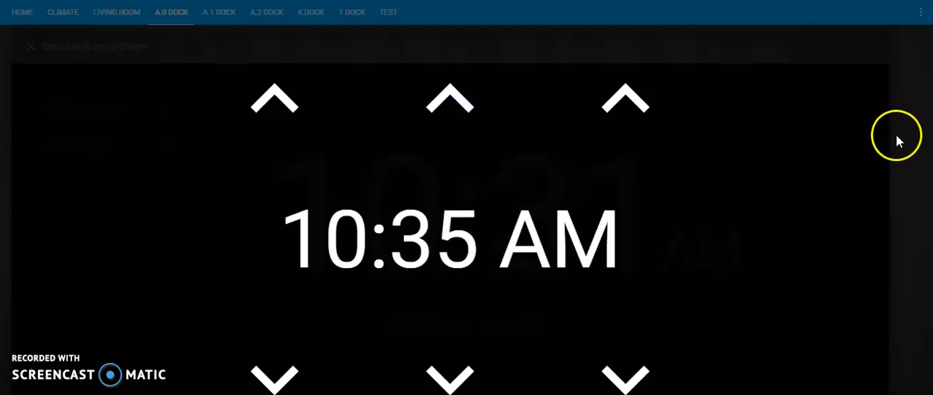
click(31, 46)
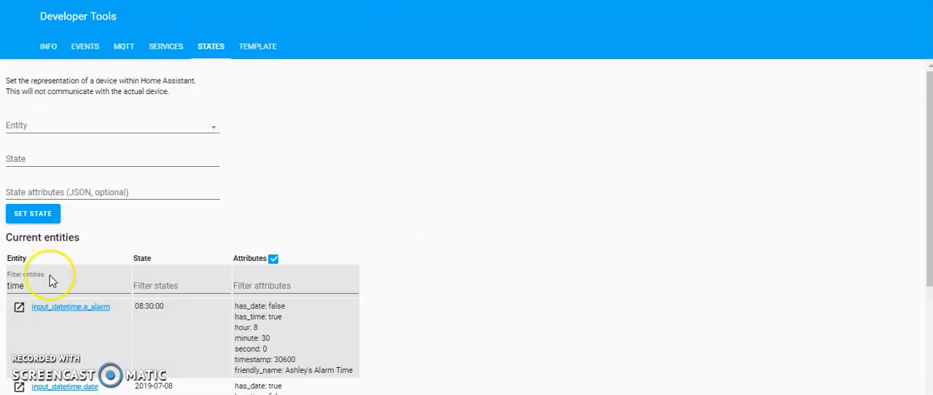
Step: Scroll through the input_datetime alarm entries in the filtered states list
scroll(down, 3)
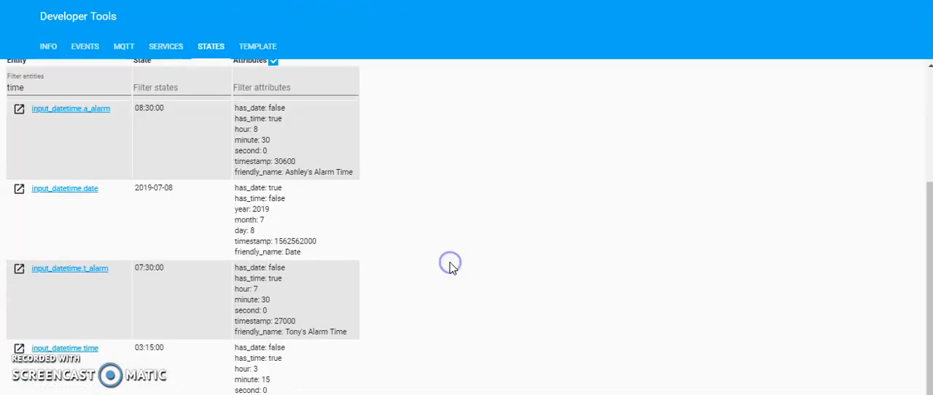
scroll(down, 3)
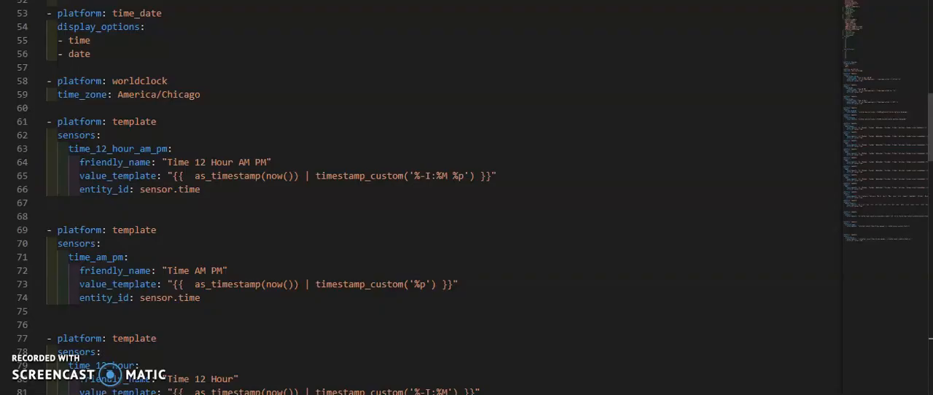
mouse_move(160, 50)
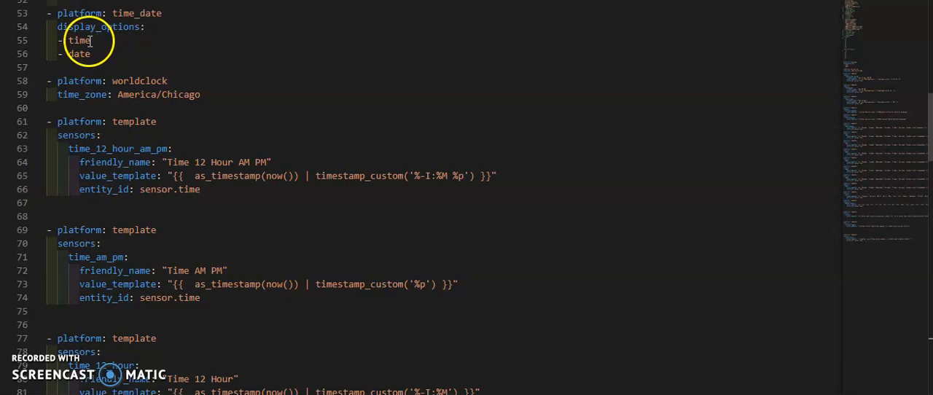
mouse_move(262, 219)
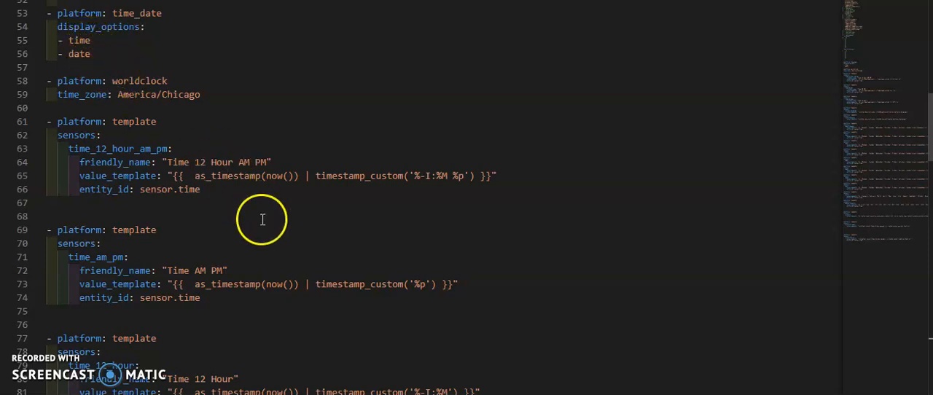
mouse_move(120, 232)
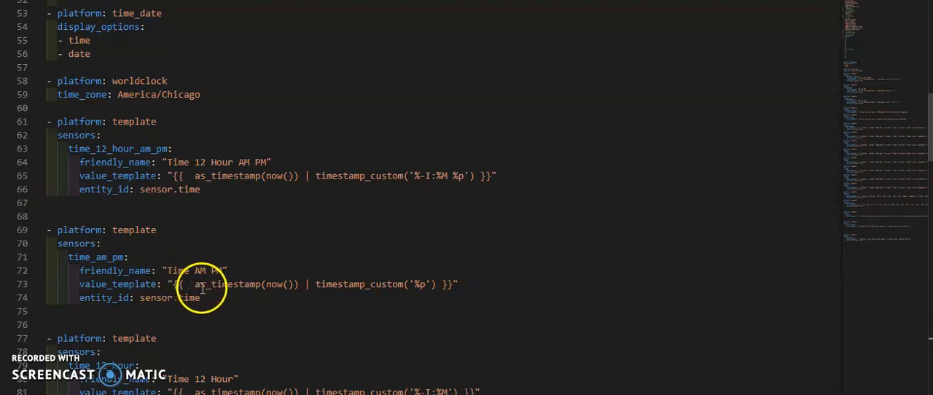
mouse_move(261, 285)
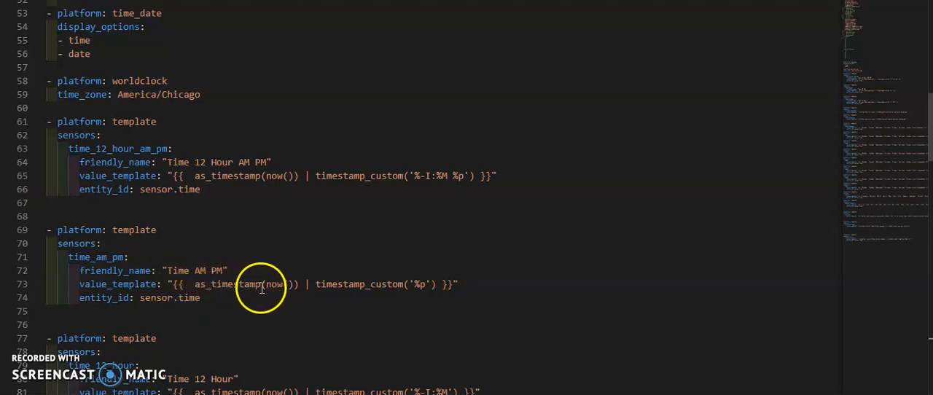
mouse_move(373, 284)
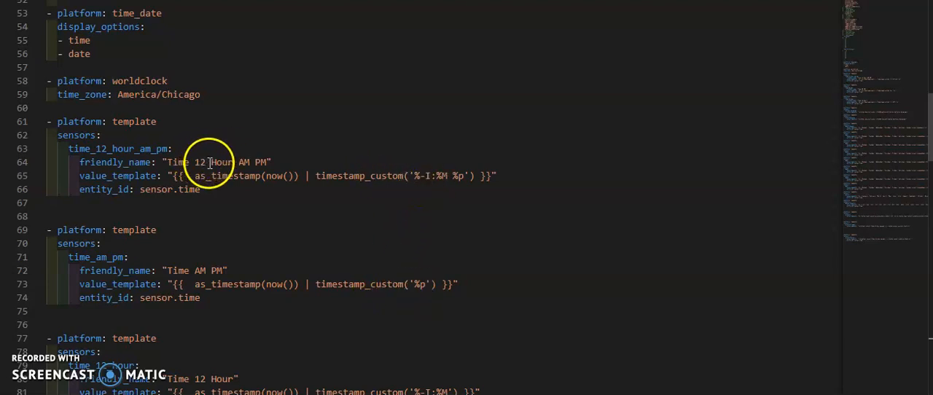
mouse_move(435, 166)
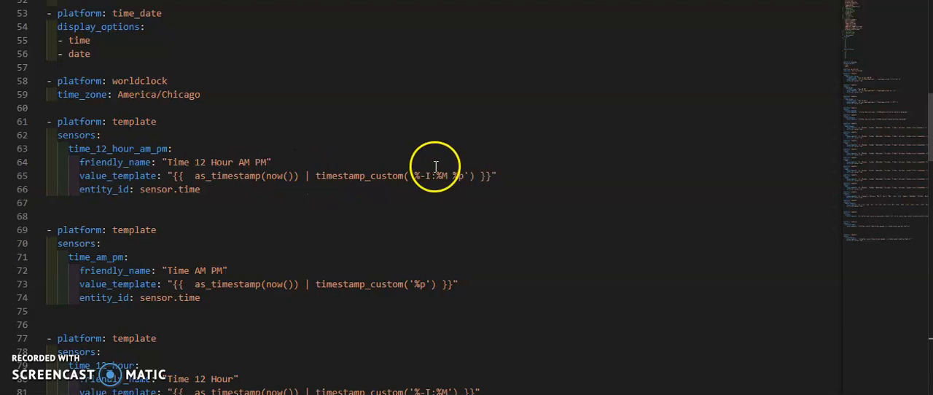
mouse_move(428, 175)
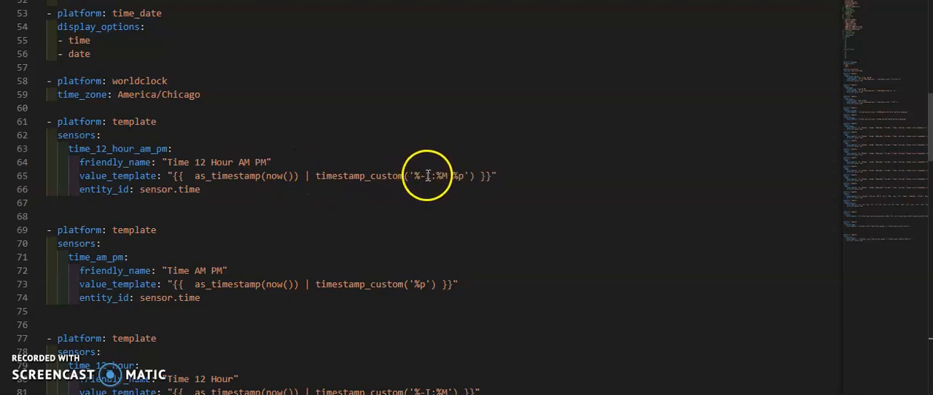
mouse_move(461, 175)
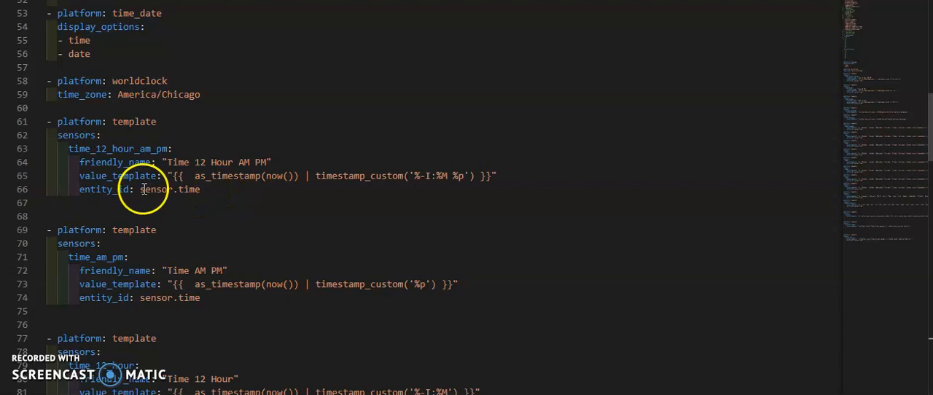
mouse_move(277, 242)
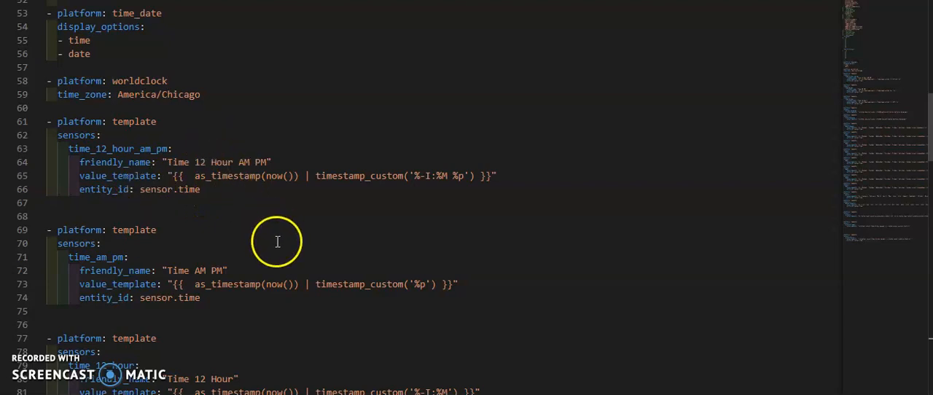
mouse_move(417, 271)
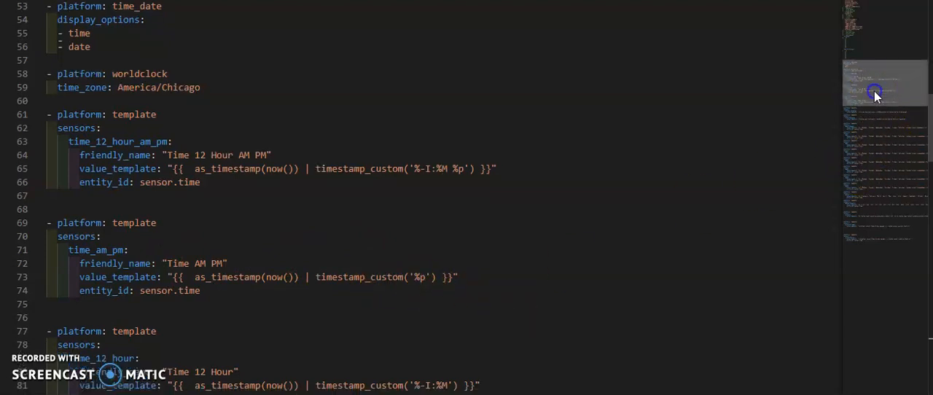
scroll(down, 3)
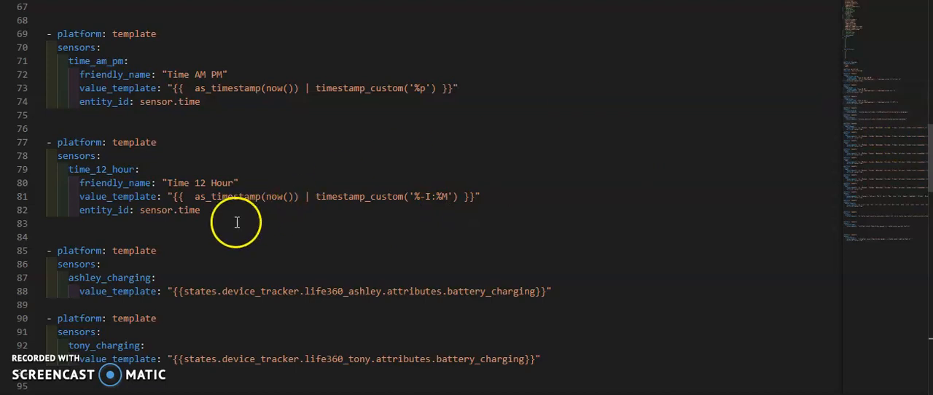
mouse_move(175, 210)
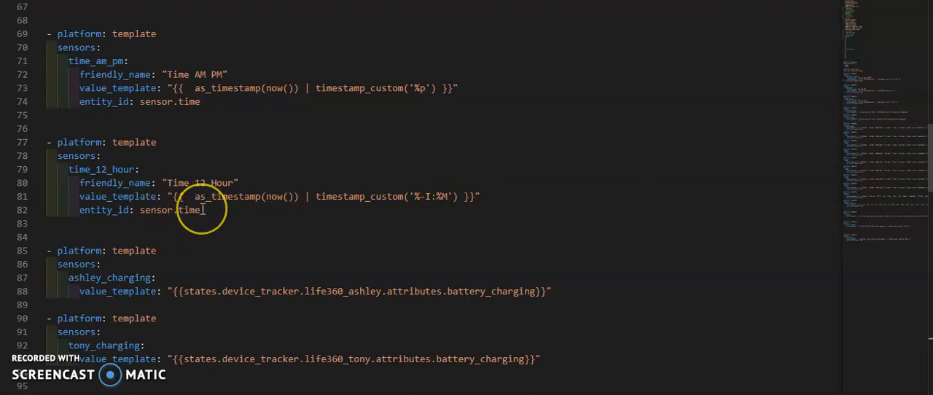
mouse_move(907, 102)
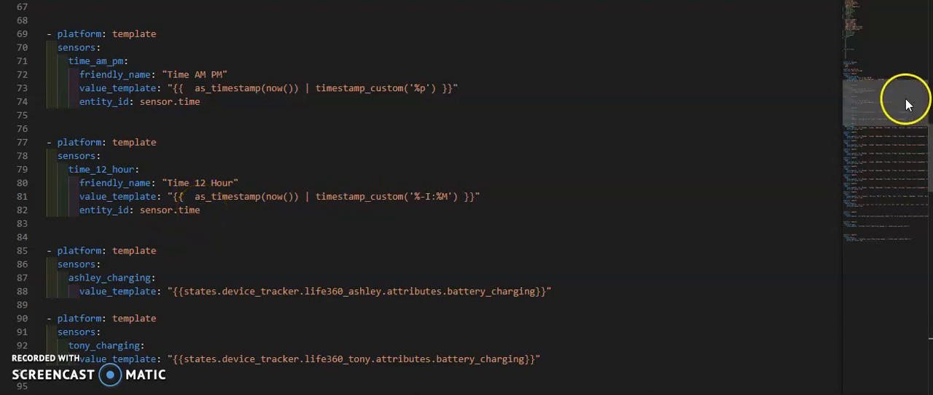
scroll(down, 3)
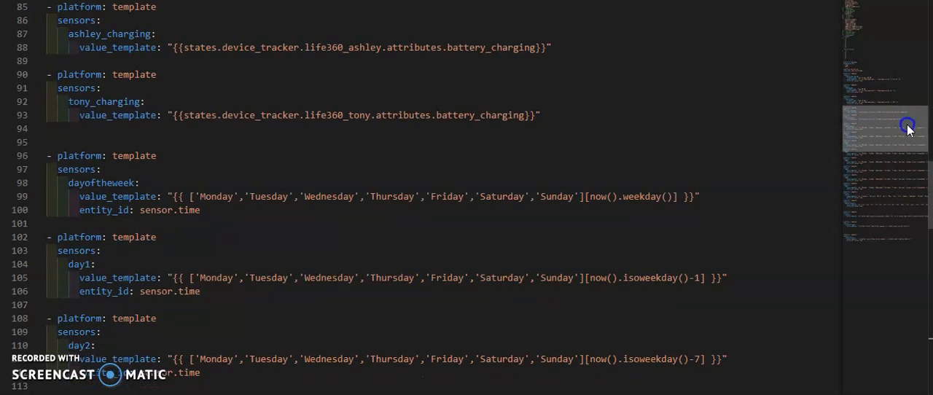
scroll(down, 3)
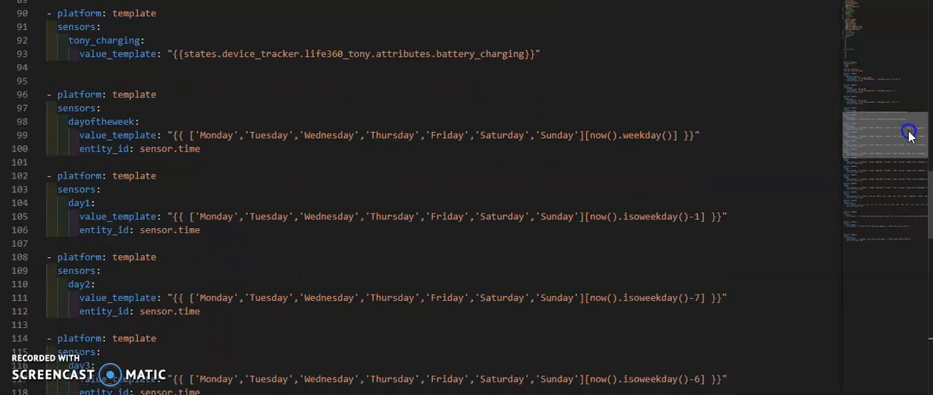
scroll(down, 3)
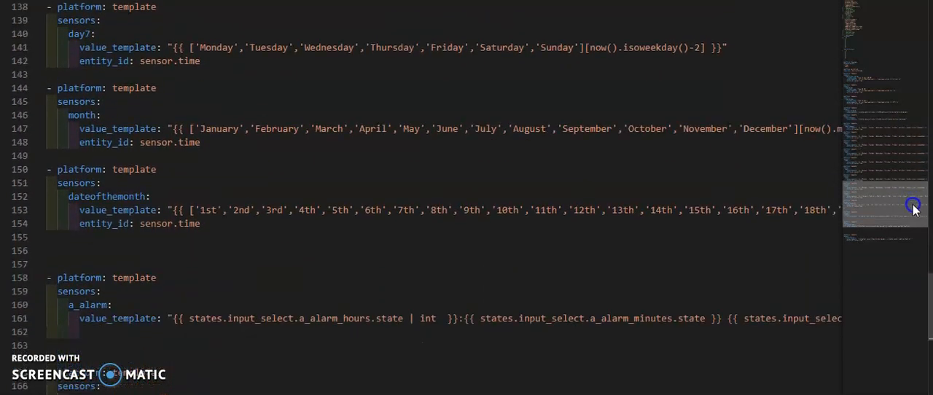
scroll(down, 3)
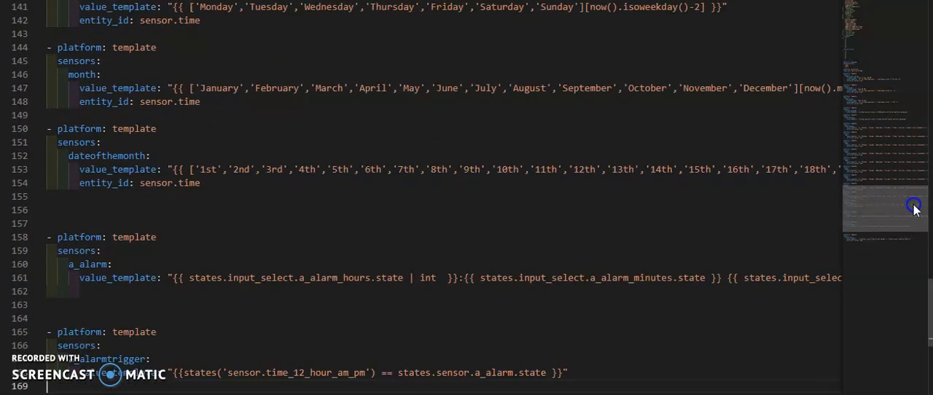
scroll(down, 3)
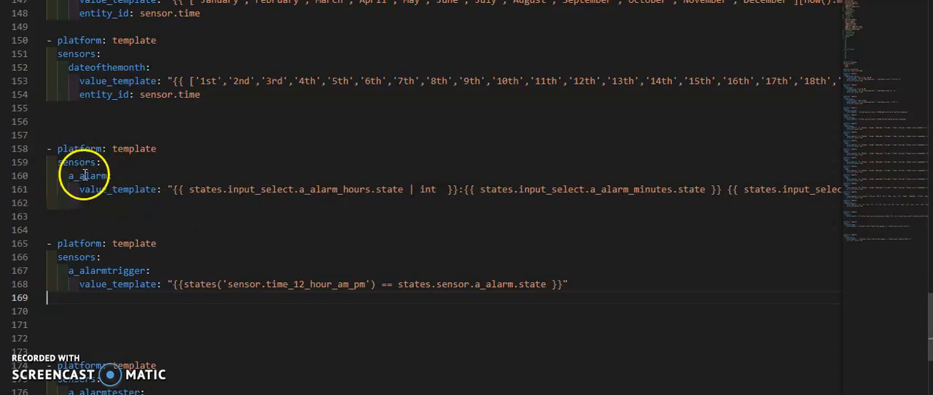
mouse_move(85, 277)
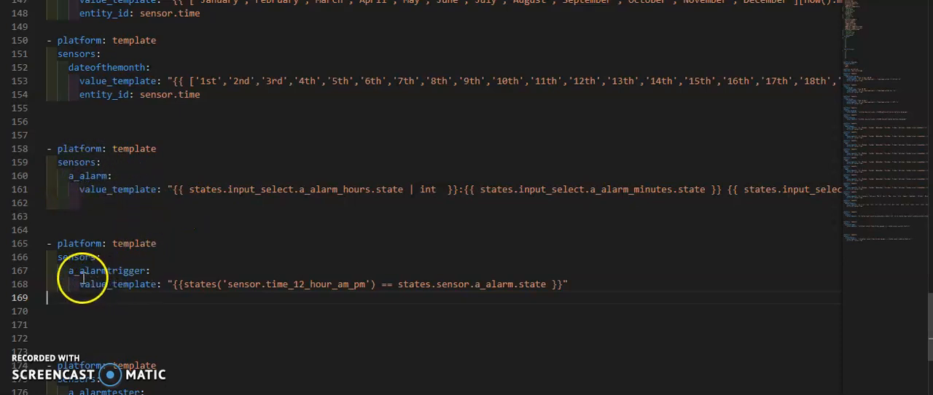
mouse_move(300, 275)
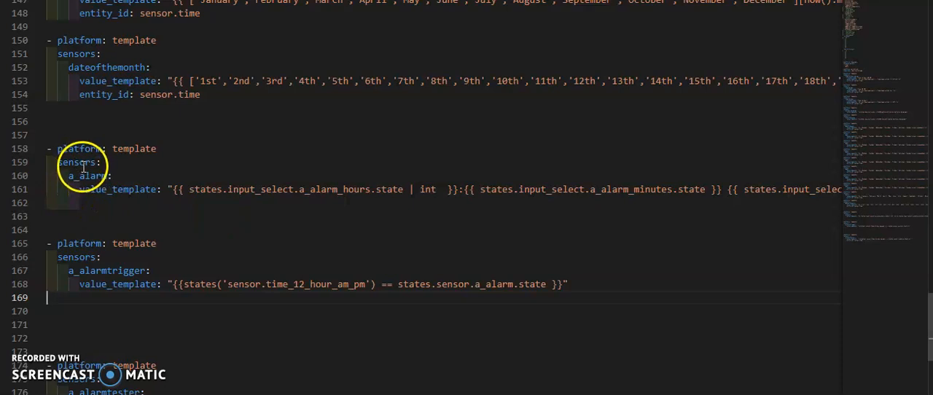
mouse_move(230, 275)
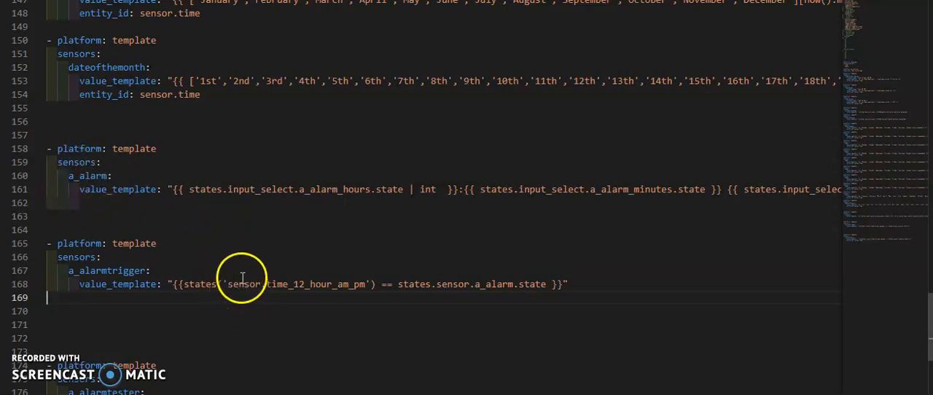
mouse_move(294, 285)
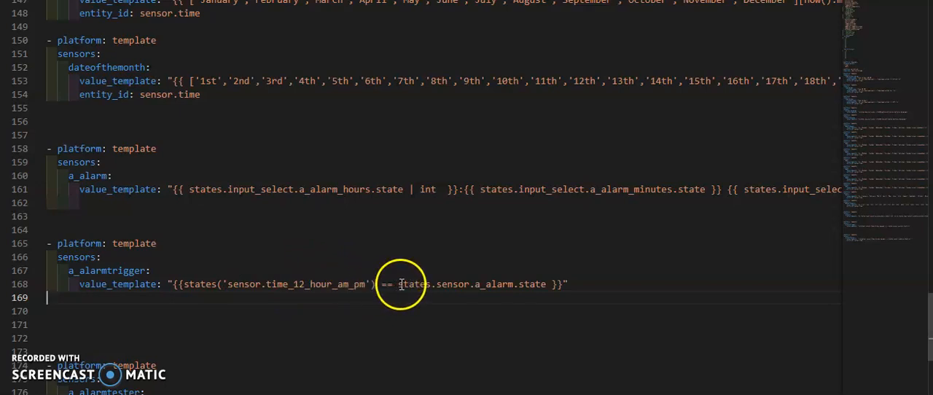
mouse_move(493, 283)
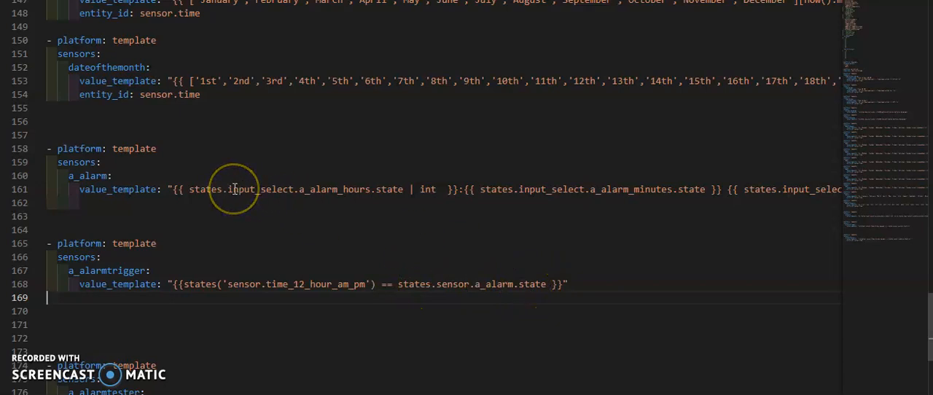
mouse_move(326, 193)
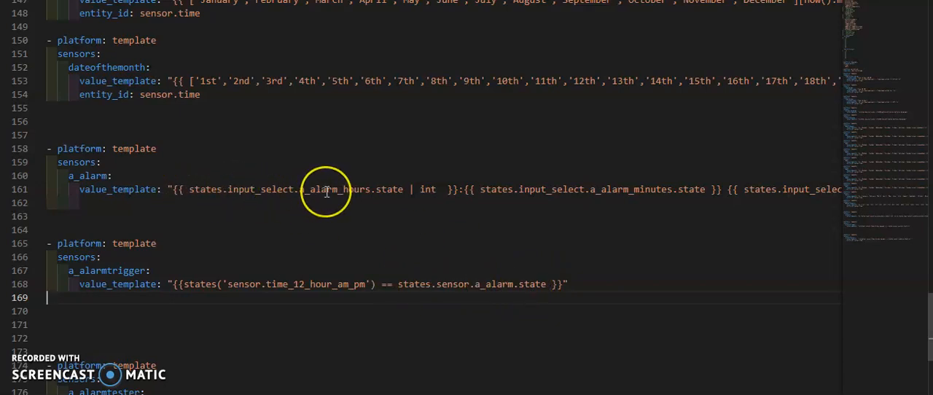
mouse_move(390, 189)
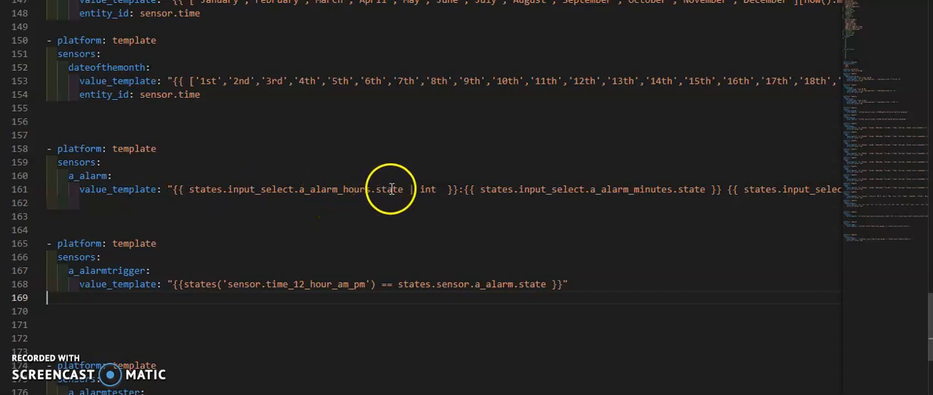
mouse_move(644, 189)
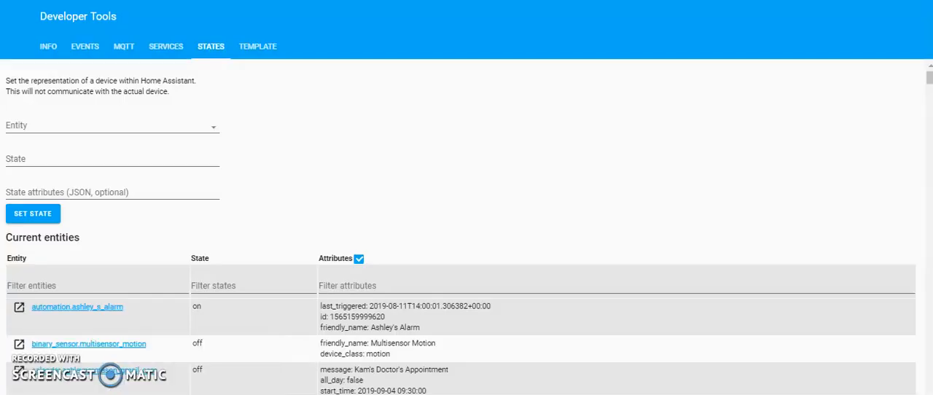
Step: Filter the Developer Tools states list to 'alarm' entities and review the hour and minute inputs
click(88, 286)
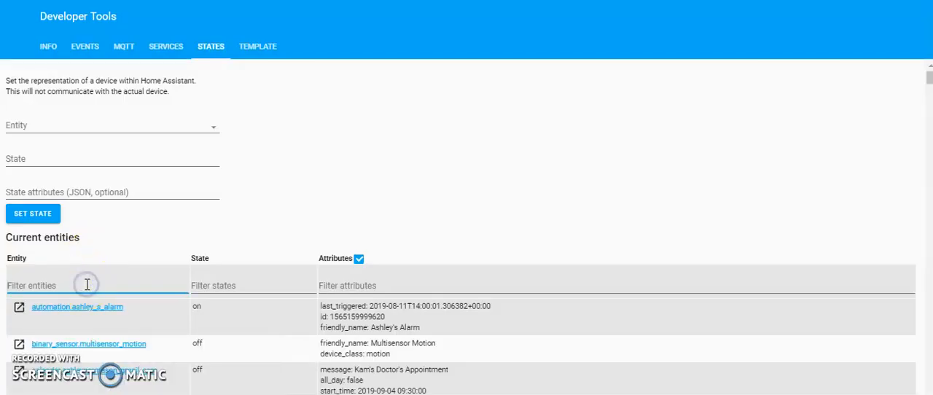
text(alarm)
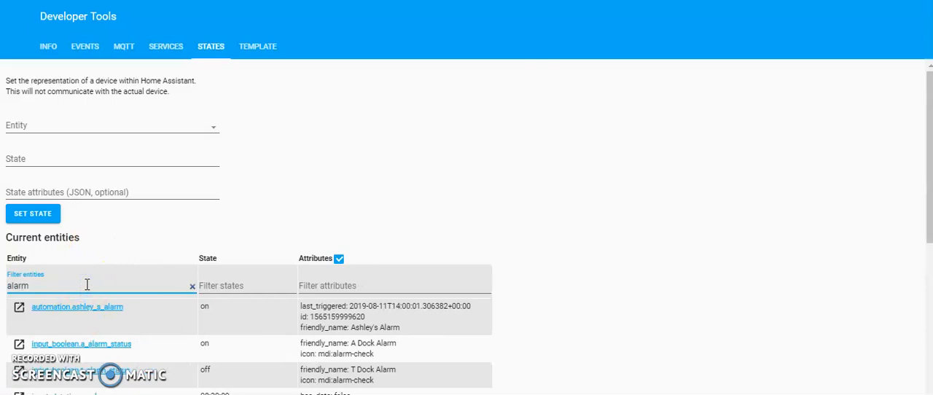
mouse_move(925, 84)
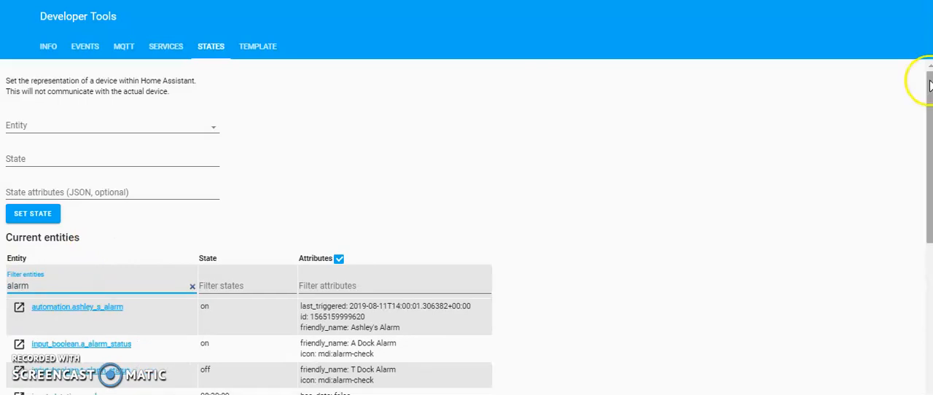
scroll(down, 3)
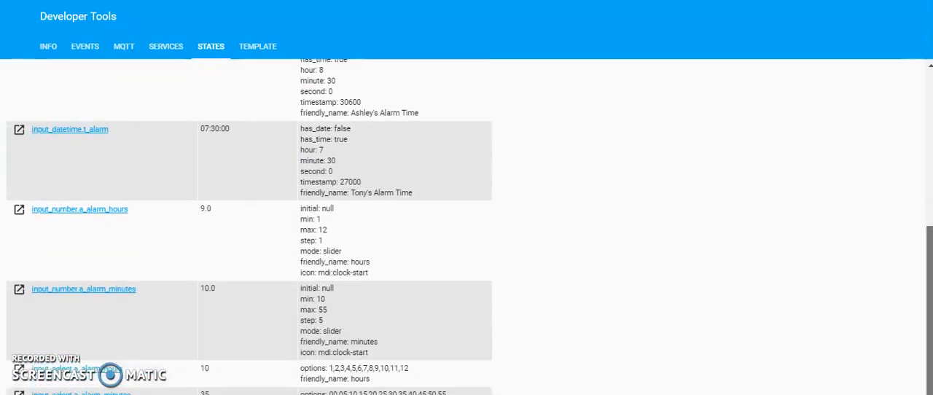
scroll(down, 3)
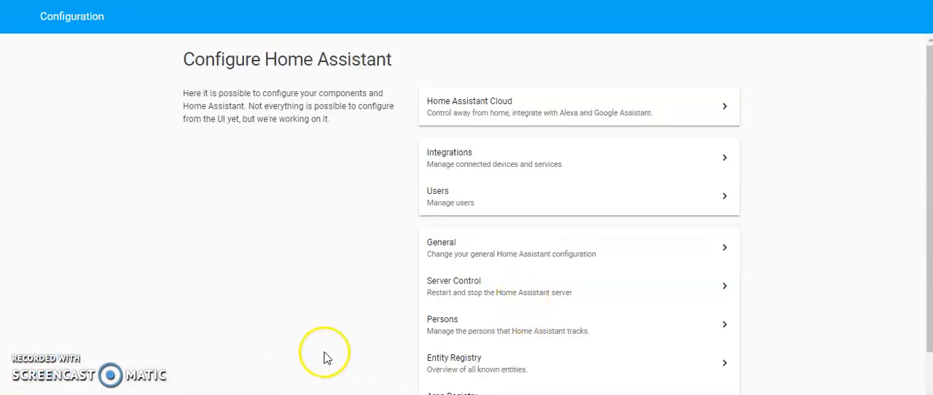
Step: Open Ashley's Alarm automation from Configuration > Automation and scroll to its Conditions
scroll(down, 3)
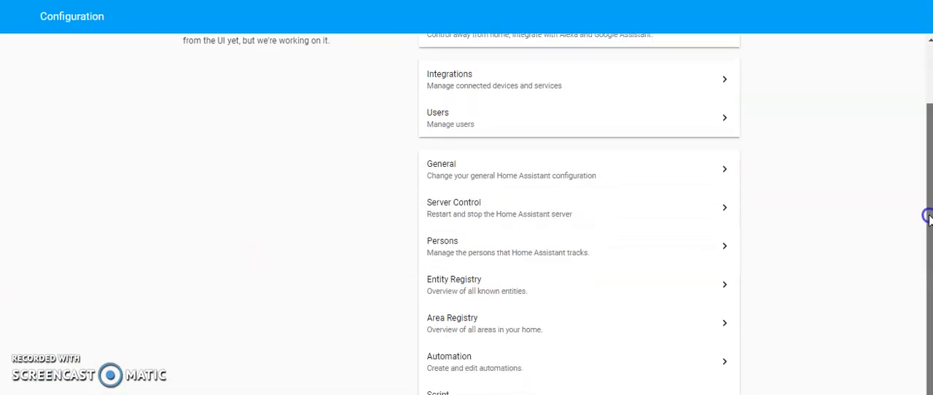
scroll(down, 3)
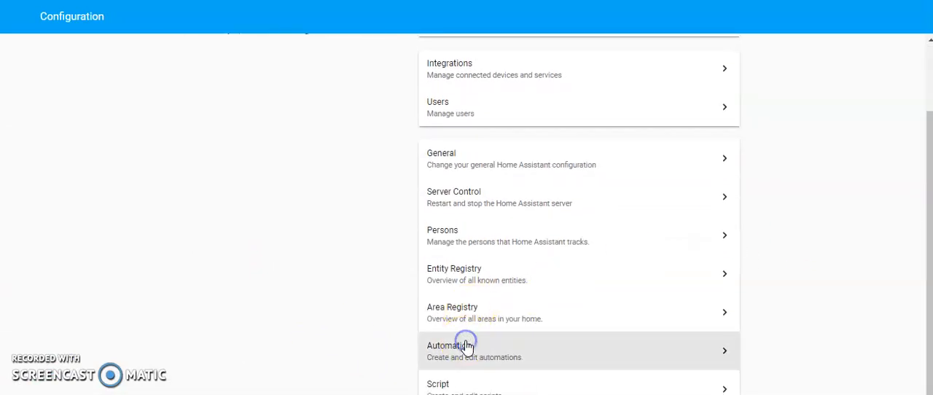
click(451, 349)
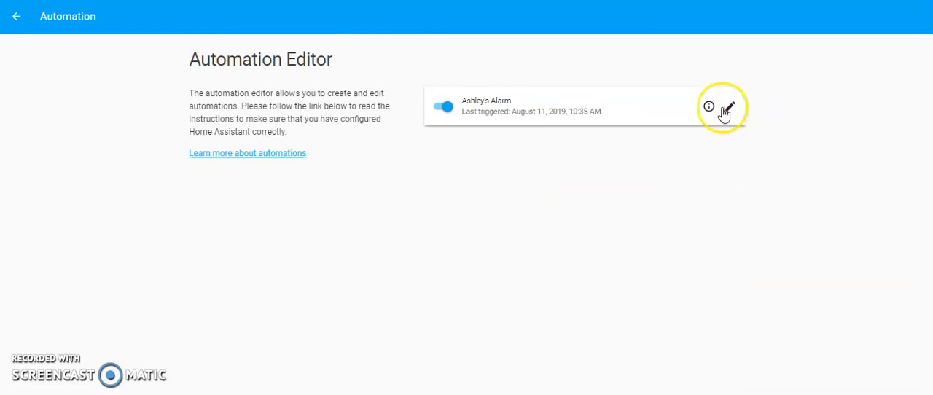
click(726, 107)
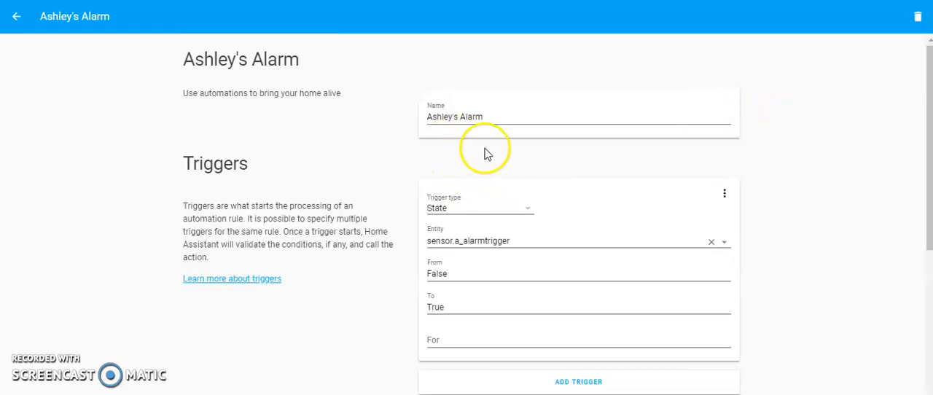
mouse_move(470, 222)
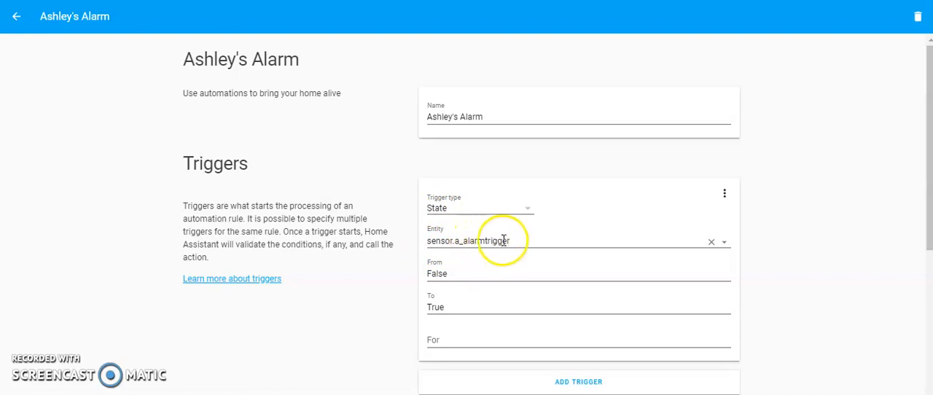
mouse_move(513, 269)
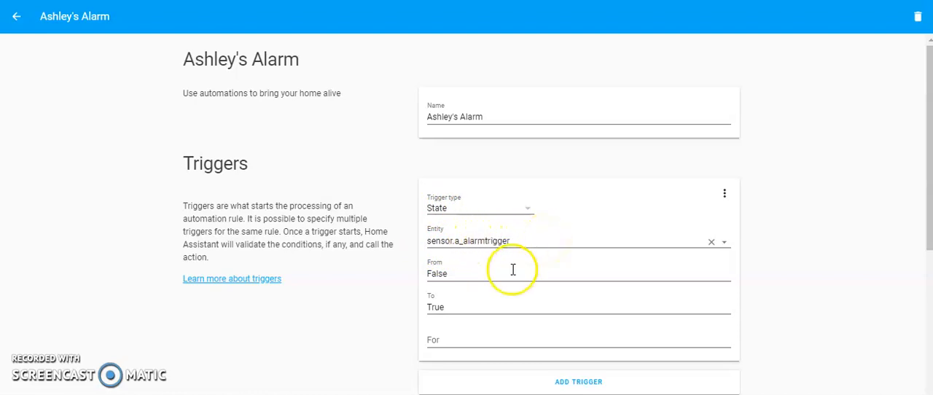
mouse_move(449, 307)
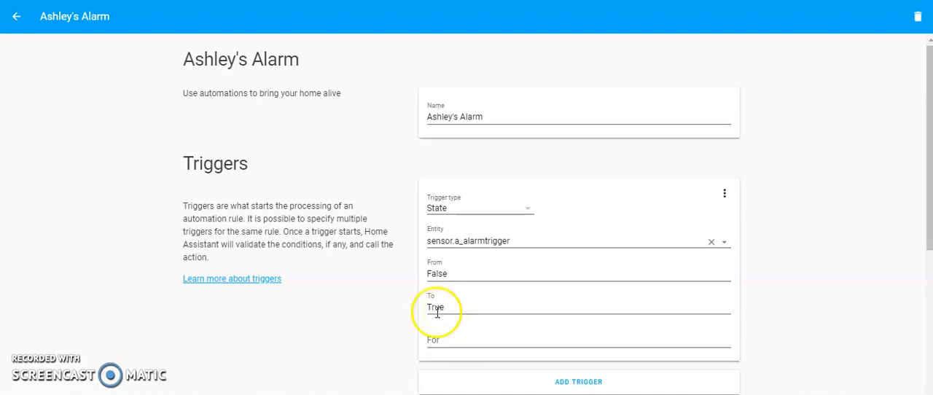
mouse_move(469, 241)
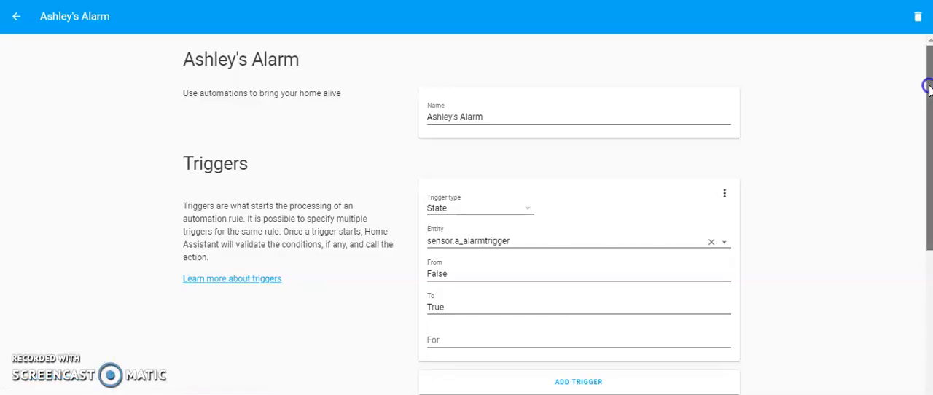
scroll(down, 3)
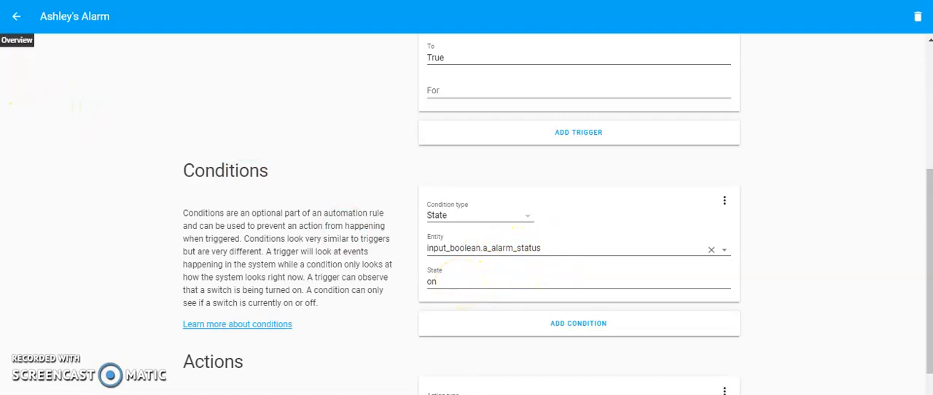
Step: Return to the A.0 DOCK dashboard and toggle the dock alarm via the red alarm icon
click(17, 16)
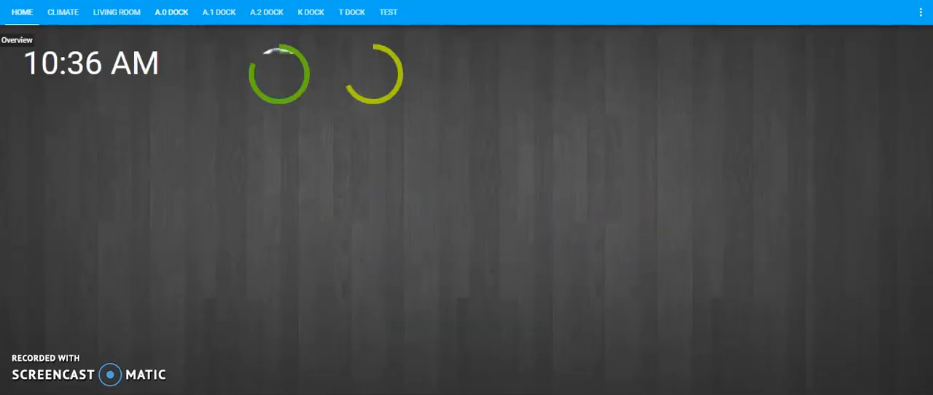
click(172, 12)
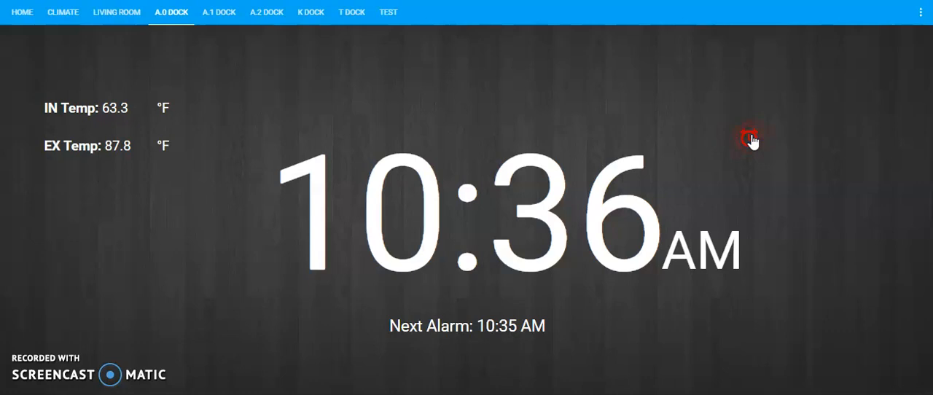
mouse_move(789, 137)
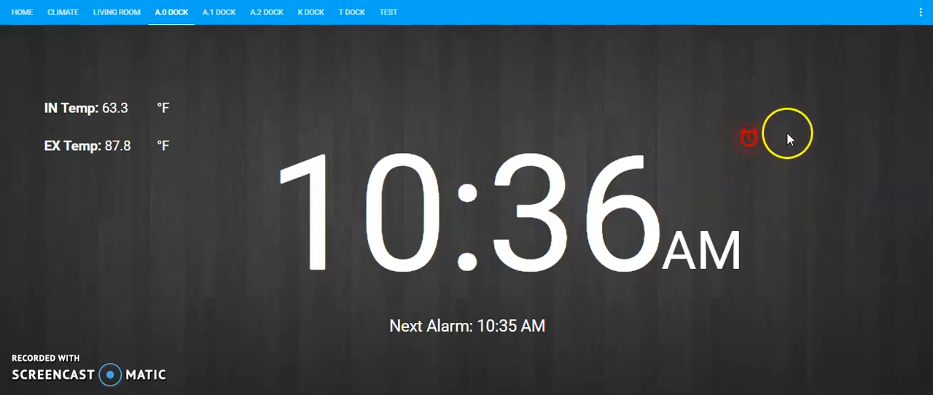
mouse_move(747, 120)
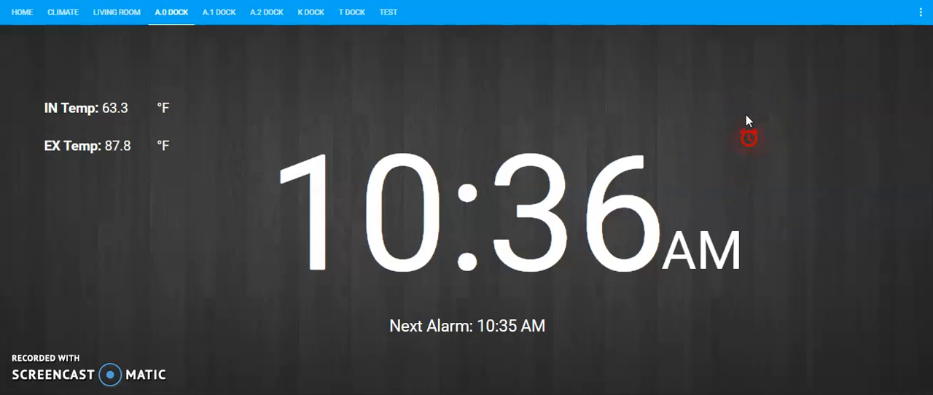
mouse_move(822, 300)
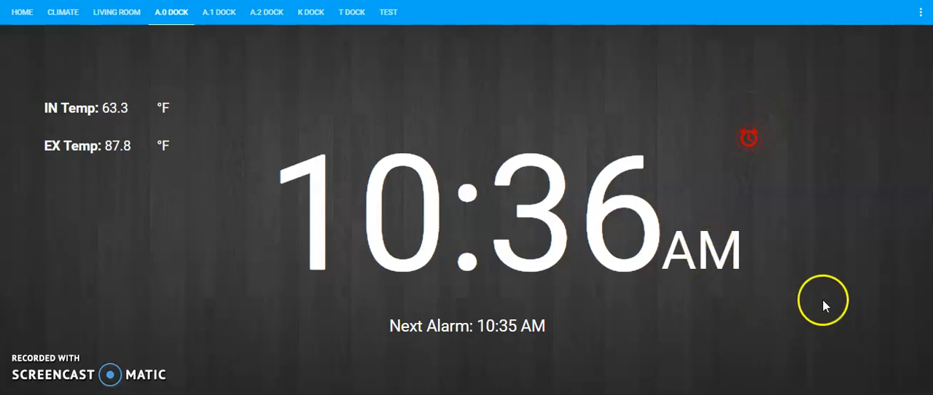
mouse_move(750, 137)
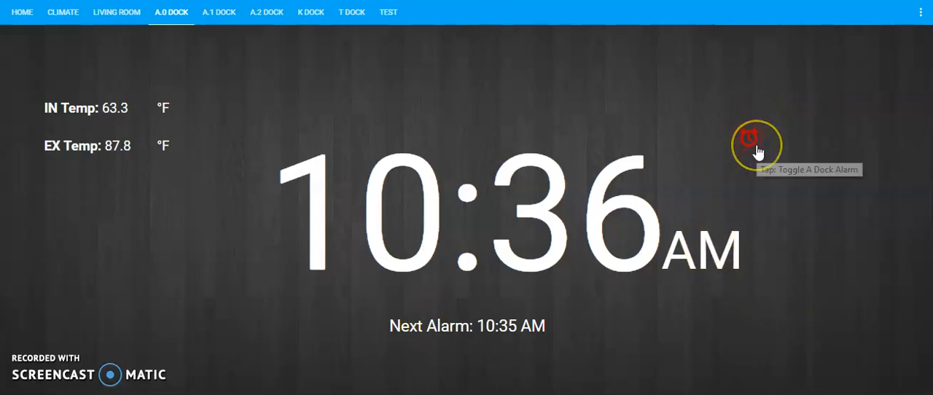
click(749, 139)
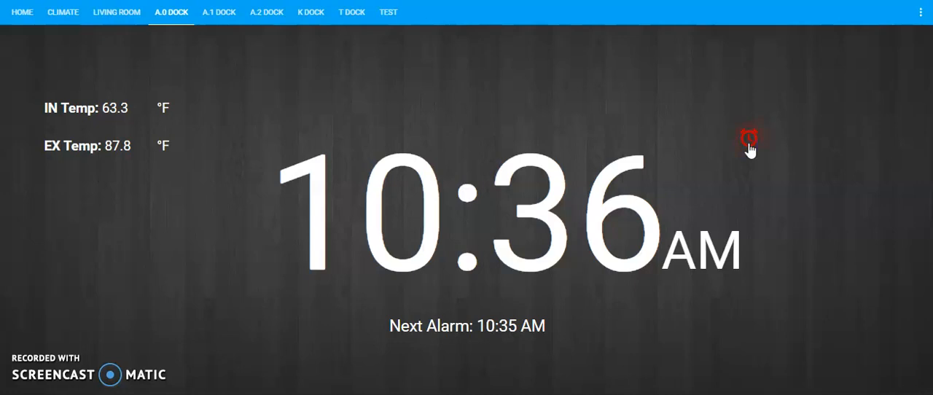
mouse_move(362, 376)
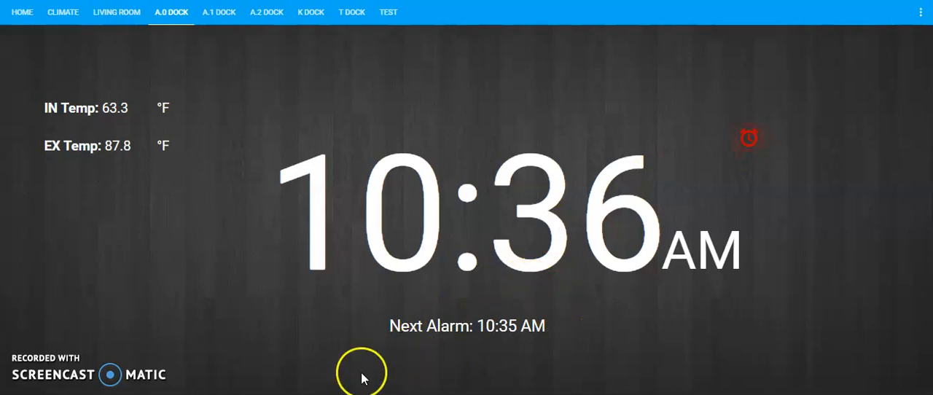
mouse_move(561, 335)
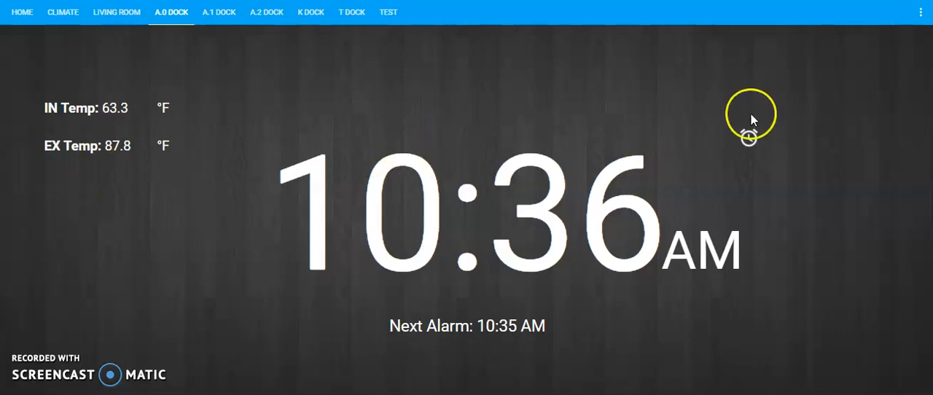
mouse_move(663, 129)
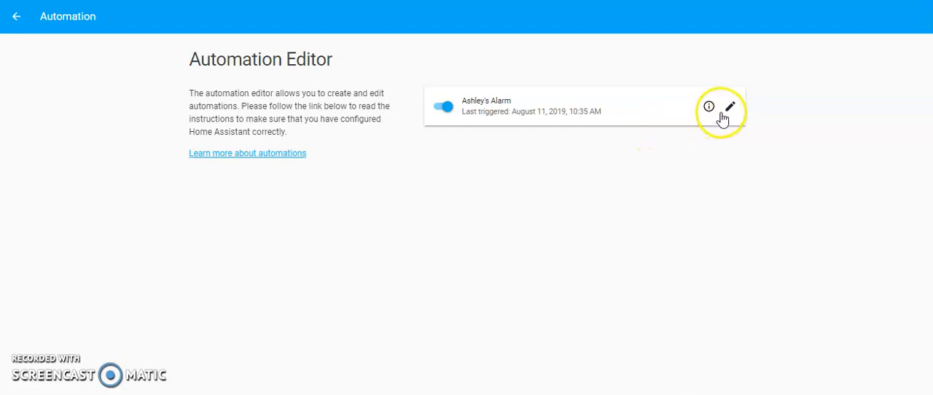
Step: Reopen Ashley's Alarm automation, review its condition and spoken-alarm action, leaving the action type unchanged
click(729, 108)
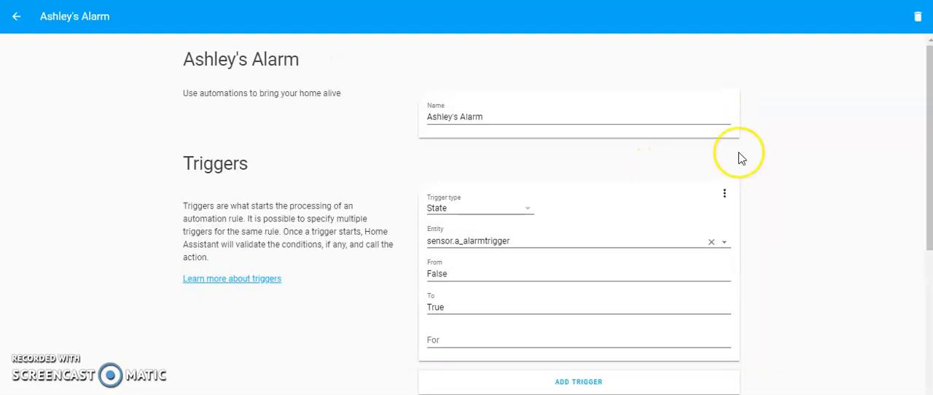
scroll(down, 3)
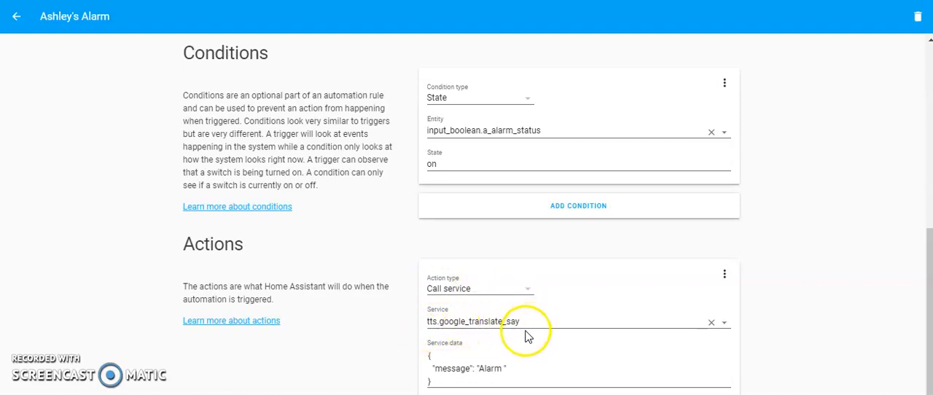
mouse_move(583, 353)
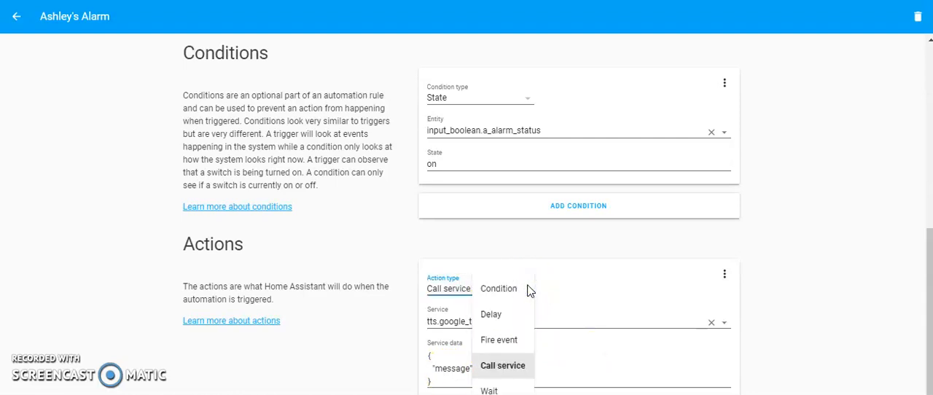
mouse_move(822, 298)
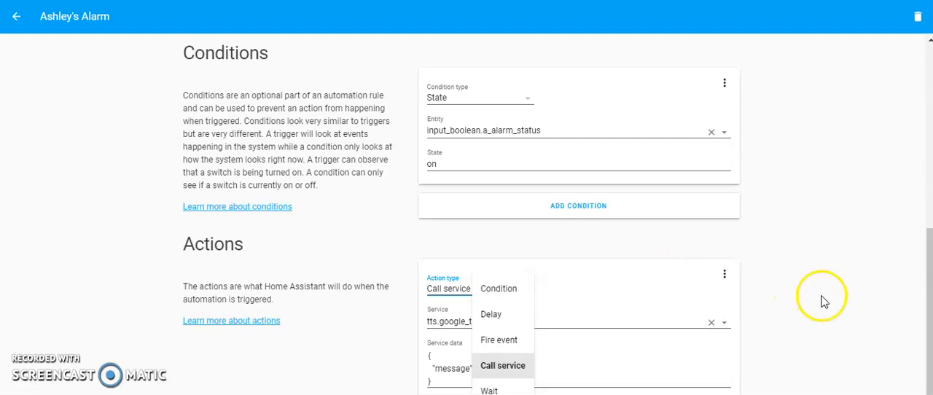
click(503, 364)
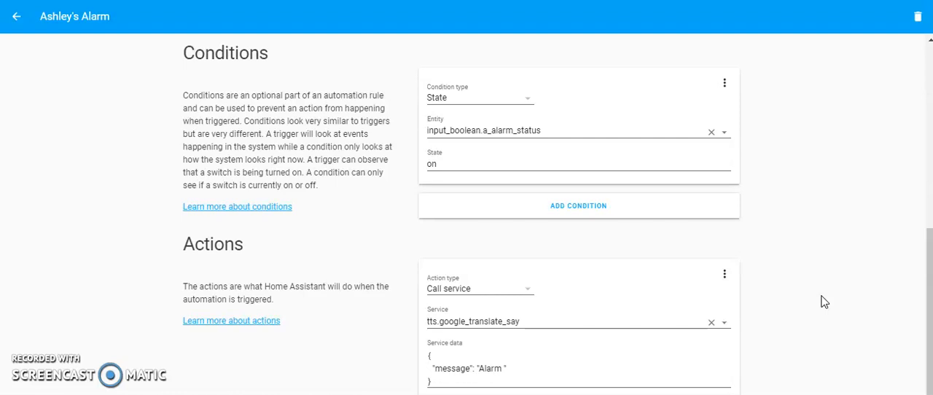
mouse_move(283, 367)
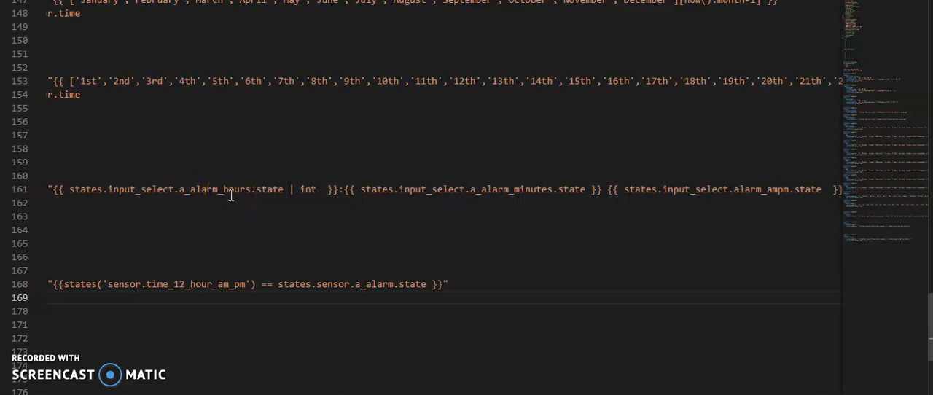
mouse_move(117, 184)
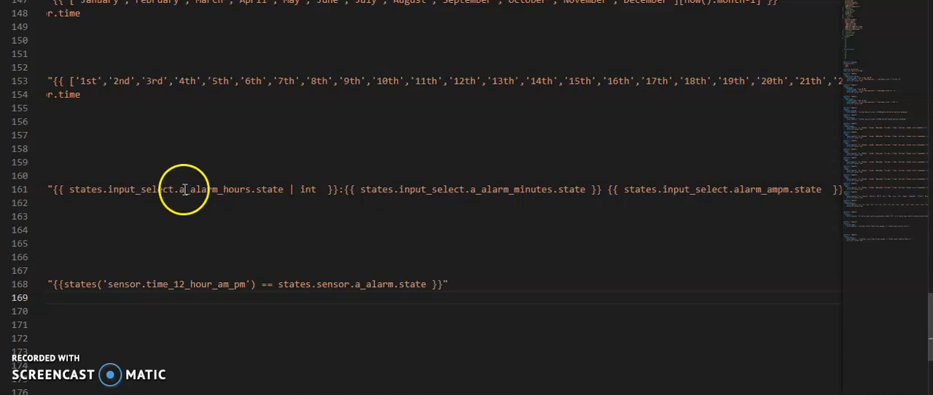
mouse_move(216, 189)
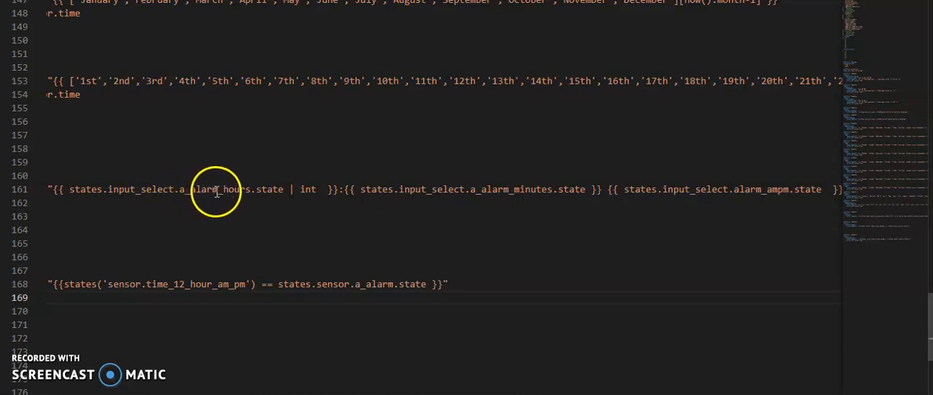
mouse_move(271, 190)
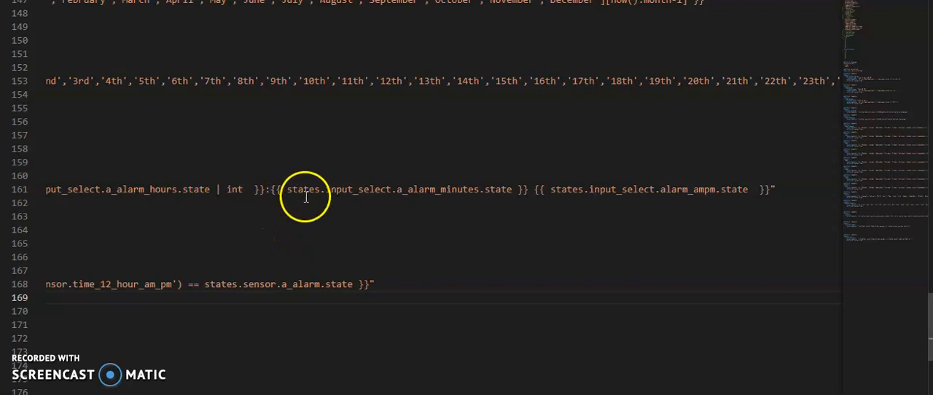
mouse_move(321, 190)
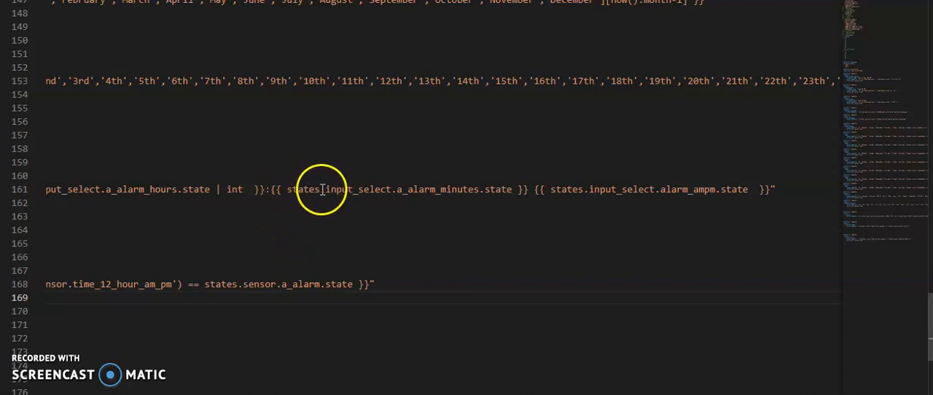
mouse_move(402, 190)
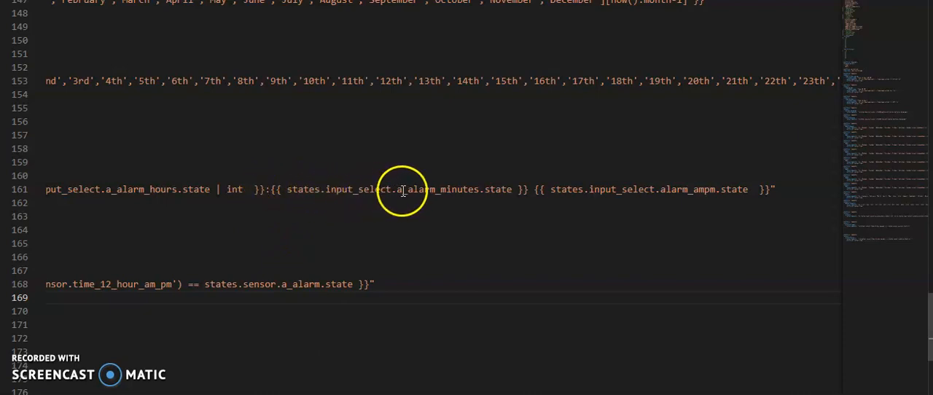
mouse_move(504, 195)
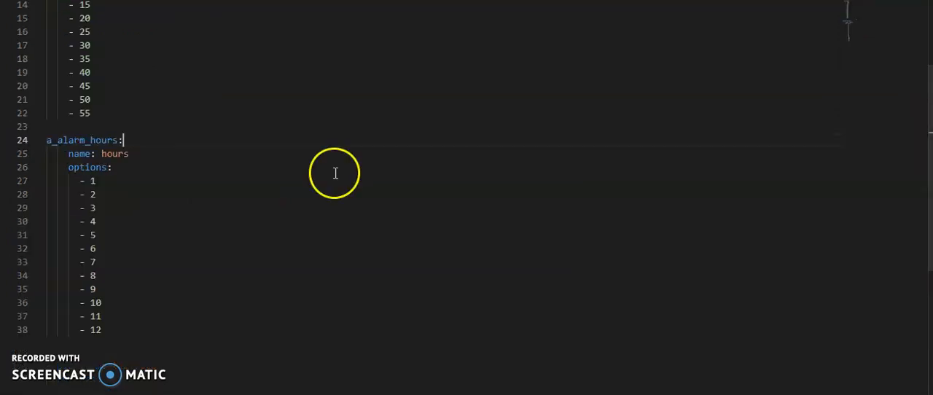
mouse_move(926, 211)
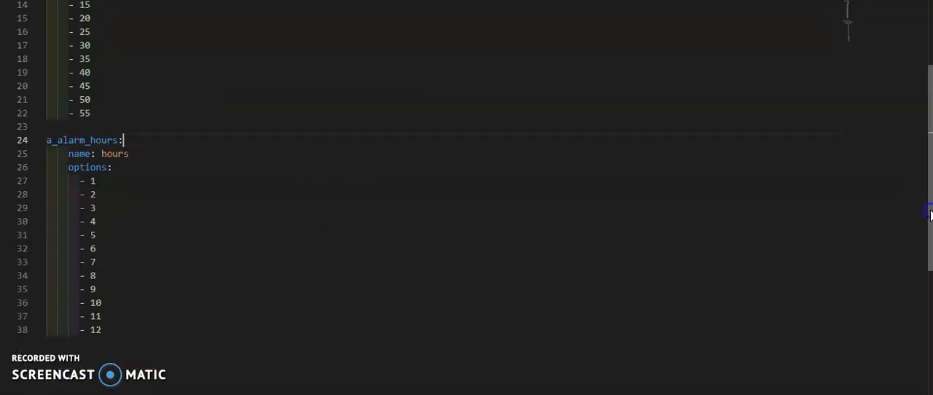
Step: Scroll through the a_alarm_minutes and a_alarm_hours input_select options in the YAML
scroll(up, 3)
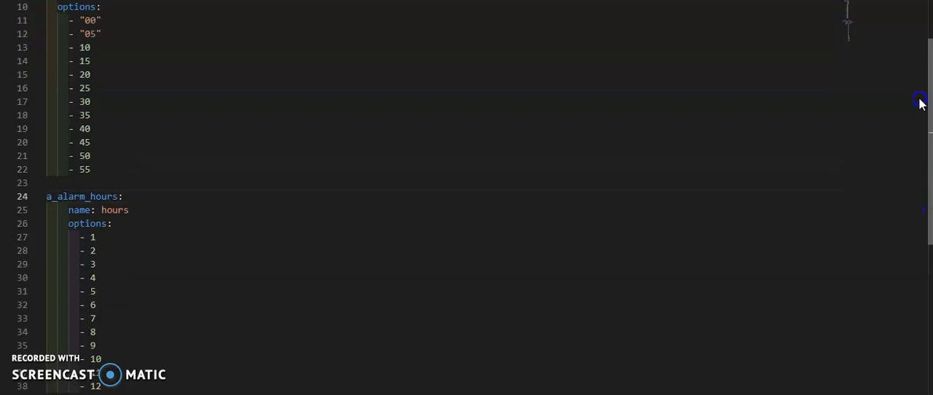
scroll(up, 3)
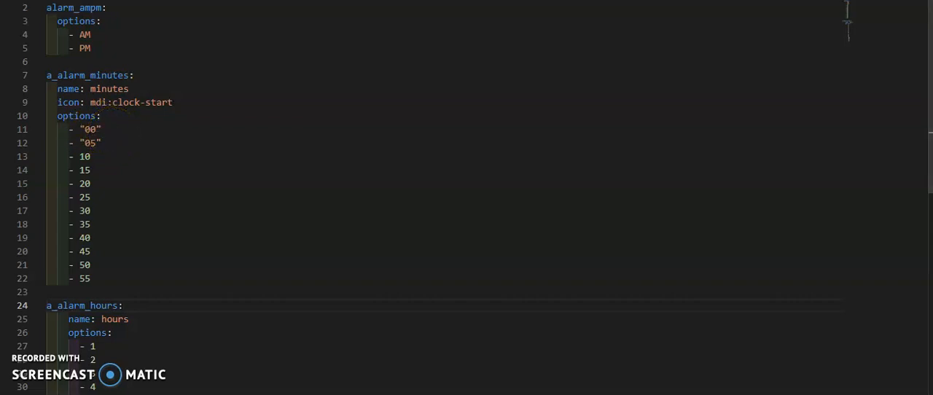
scroll(down, 3)
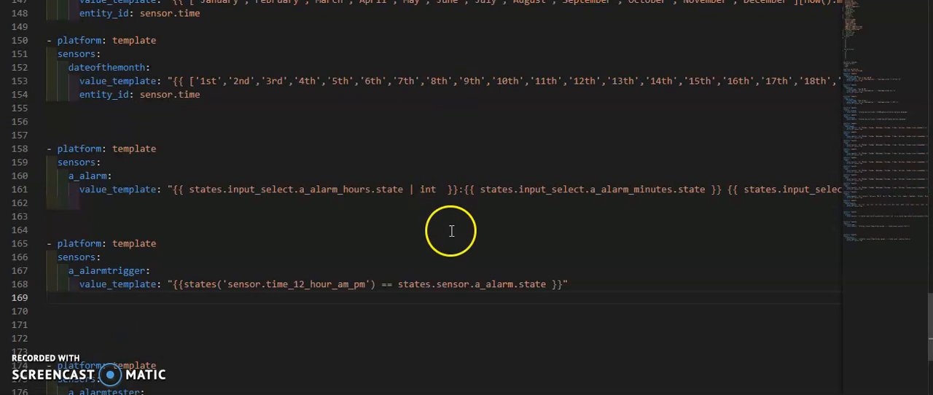
mouse_move(296, 197)
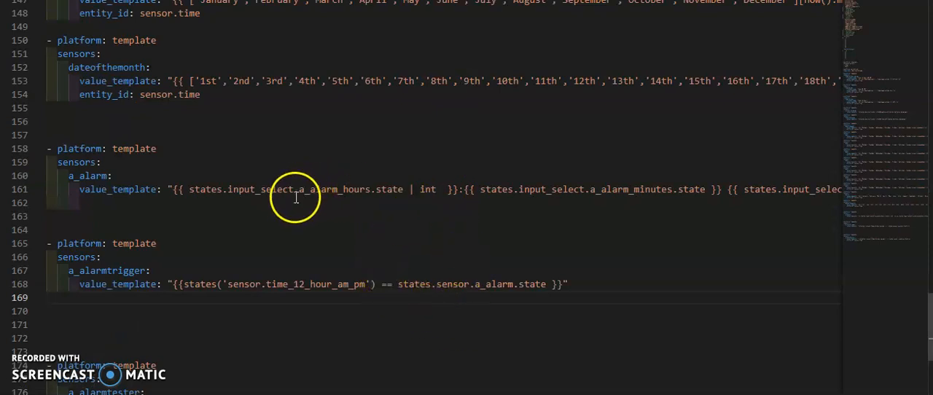
mouse_move(305, 192)
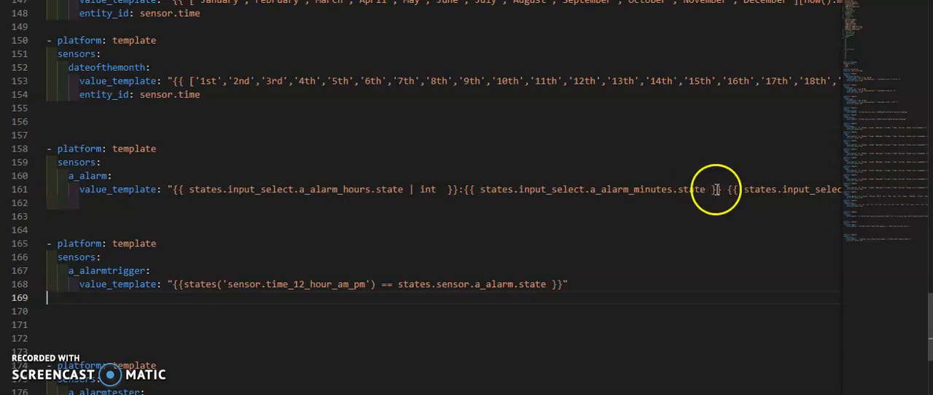
mouse_move(379, 180)
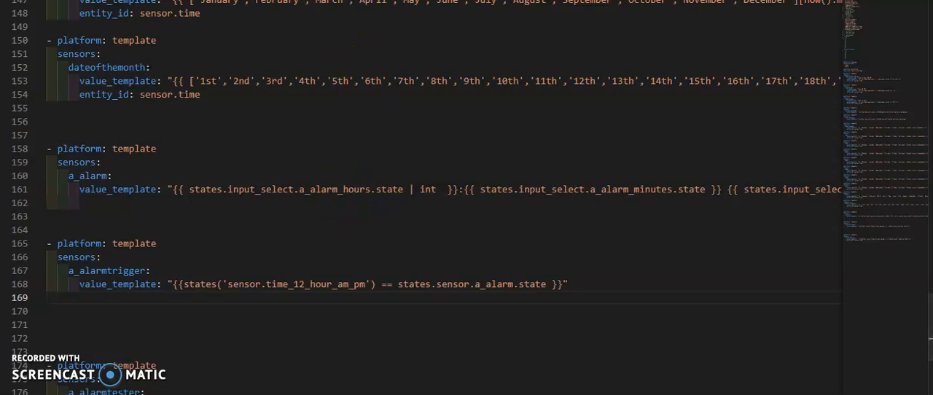
Step: Review the sensor YAML once more, then return to the Home Assistant main dashboard
scroll(up, 3)
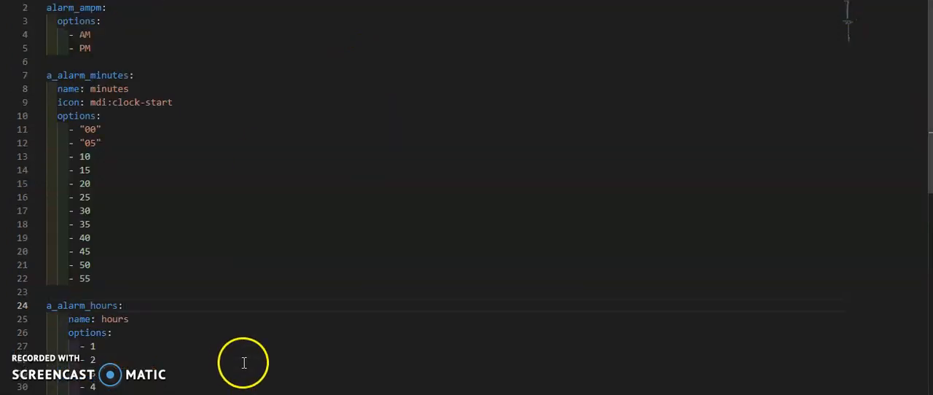
mouse_move(219, 256)
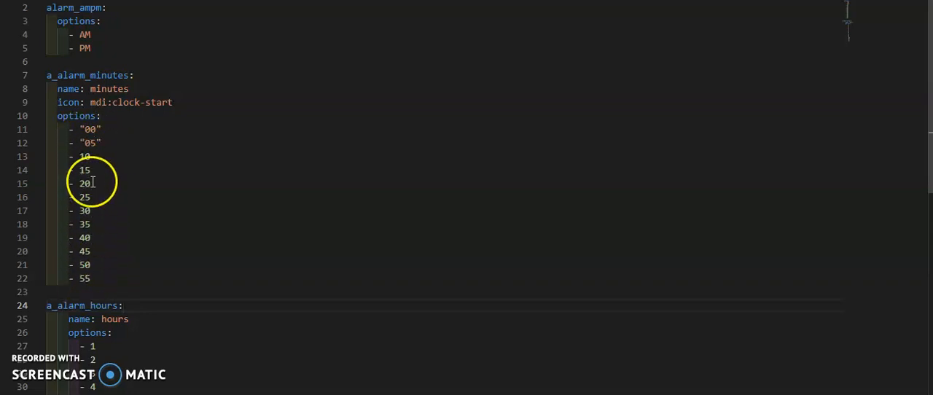
mouse_move(105, 247)
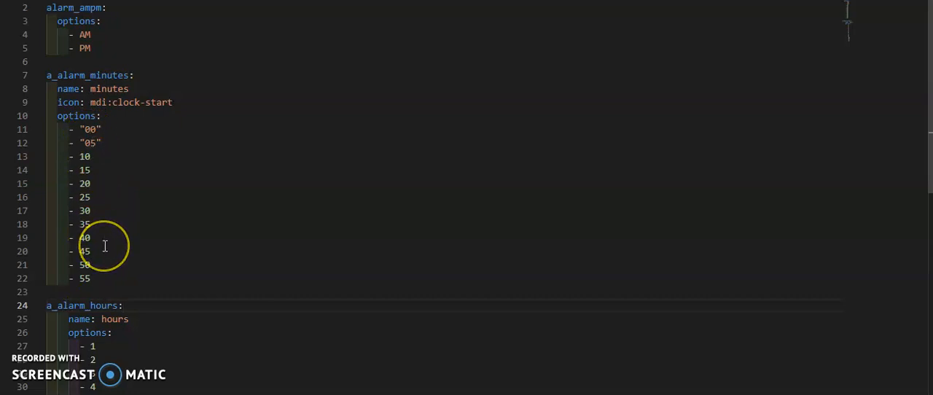
mouse_move(708, 204)
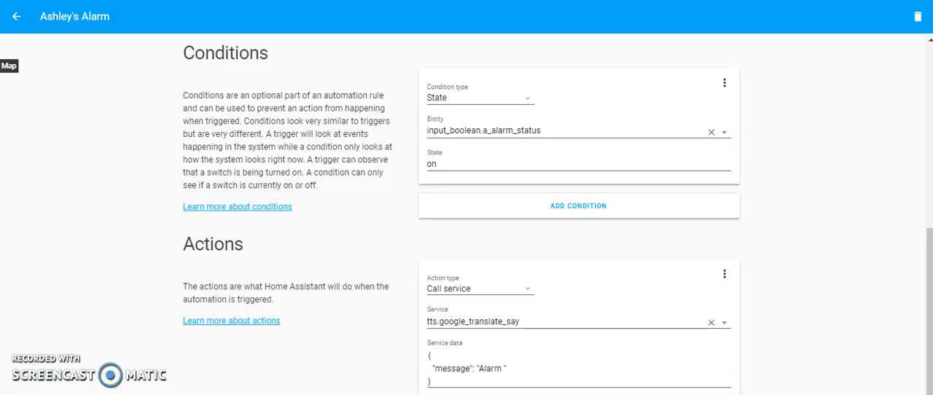
click(18, 16)
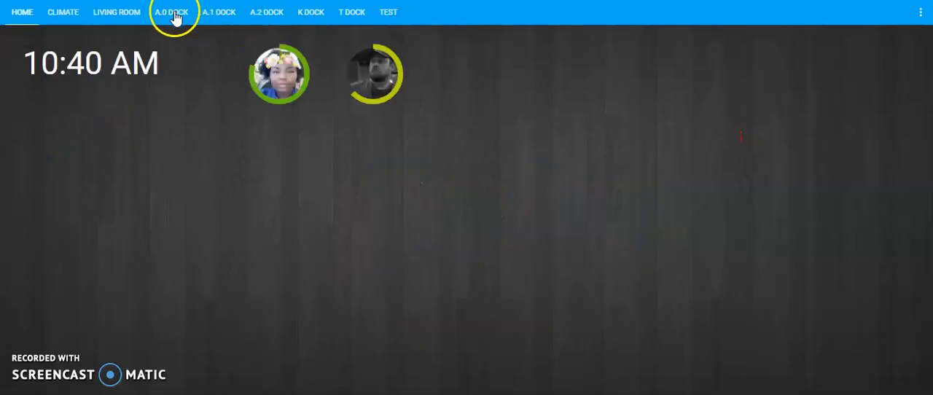
Step: On the A.0 Dock view, change the next alarm from 10:35 AM to 10:45 PM
click(172, 12)
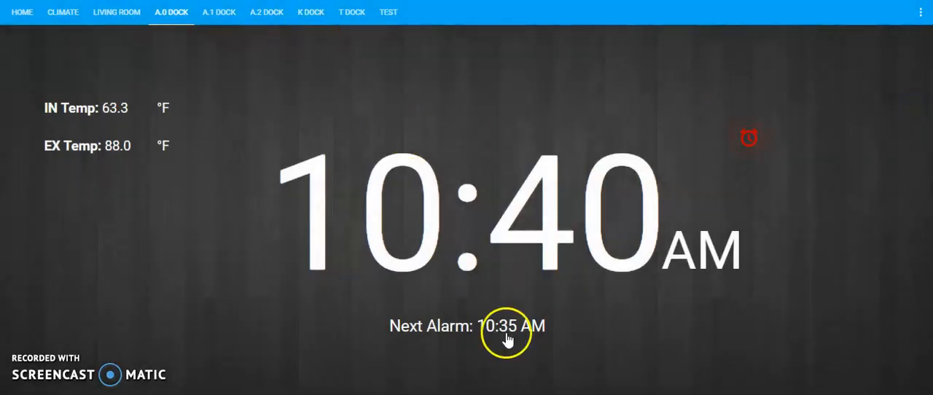
click(507, 326)
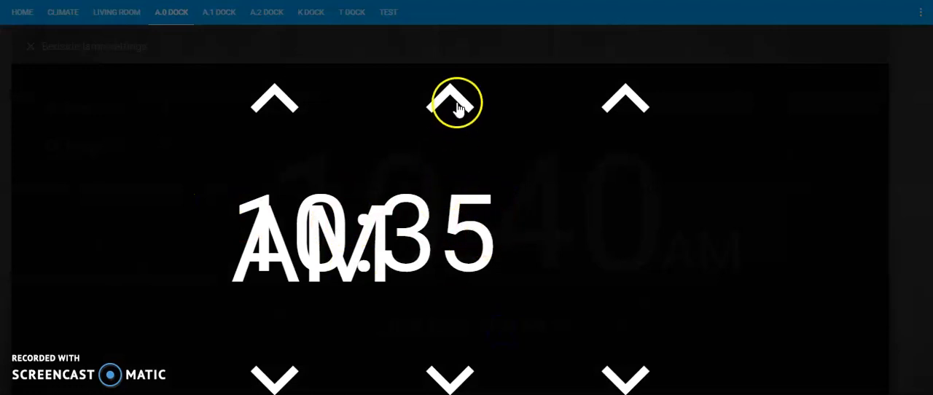
click(449, 100)
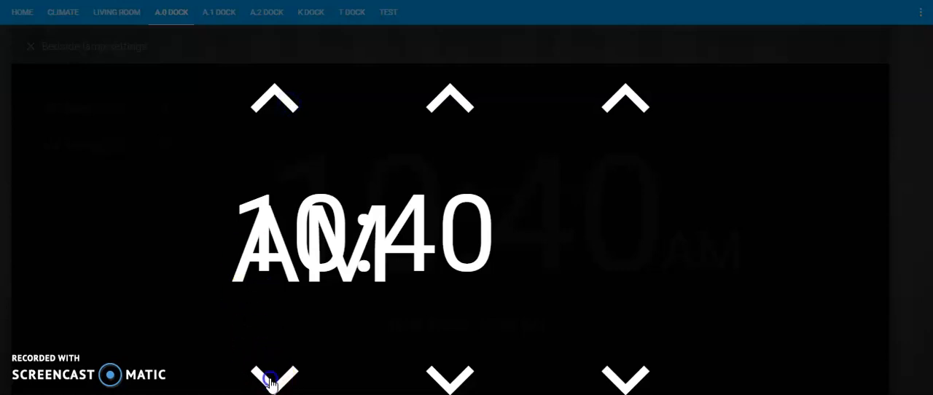
mouse_move(625, 99)
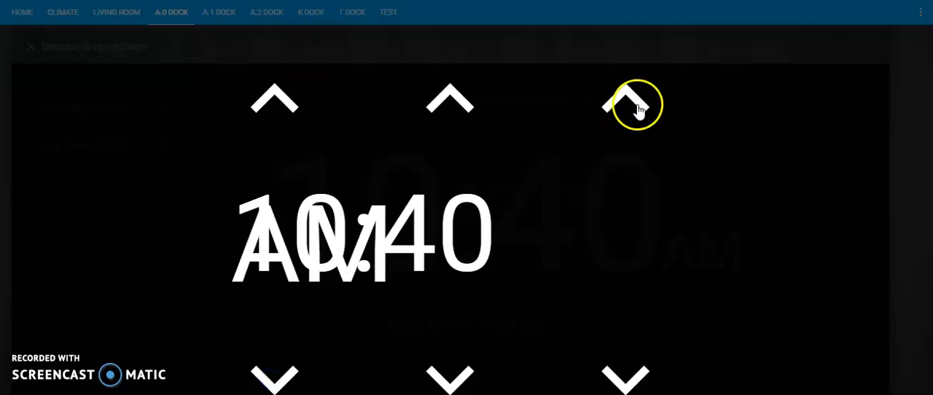
click(625, 101)
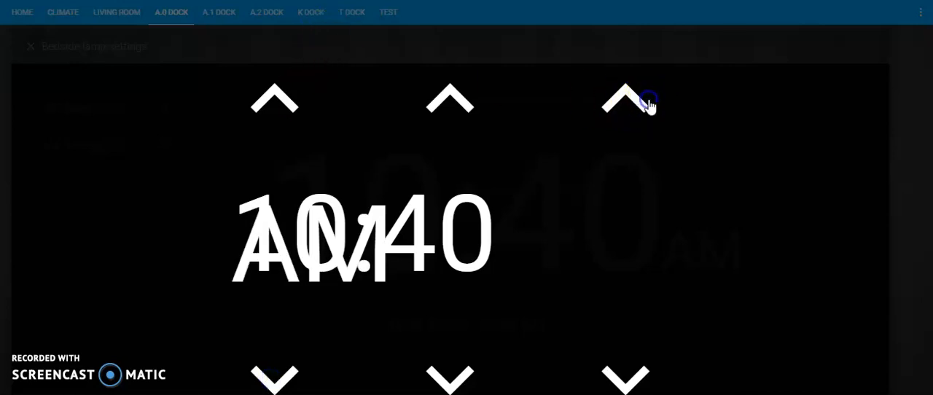
click(274, 99)
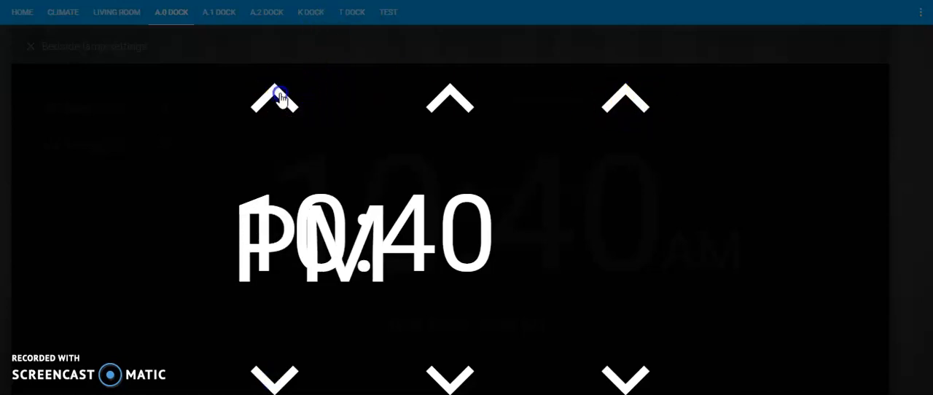
click(274, 100)
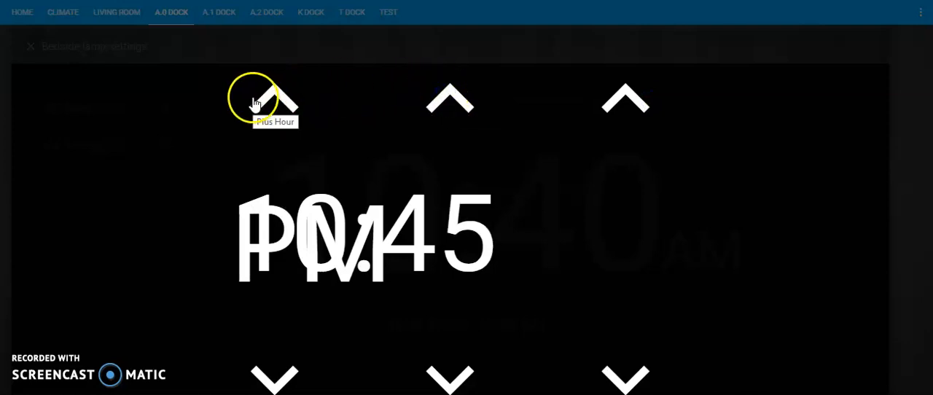
mouse_move(274, 100)
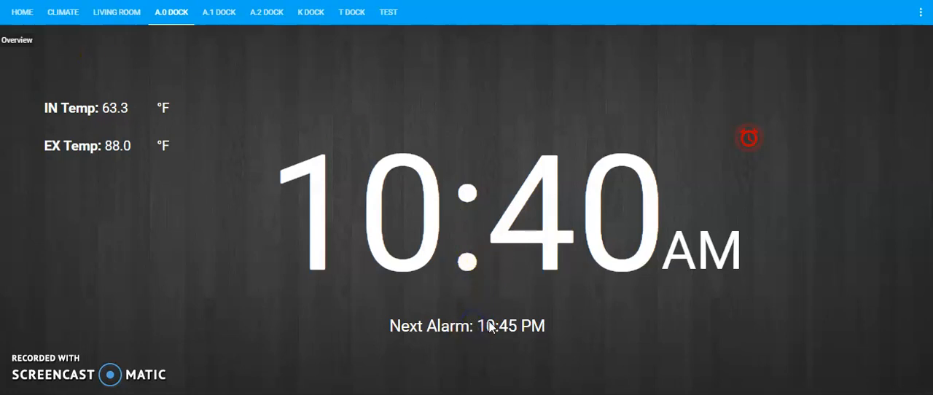
Step: Switch to Home and back to A.0 Dock, then bring up the alarm time picker again
click(23, 12)
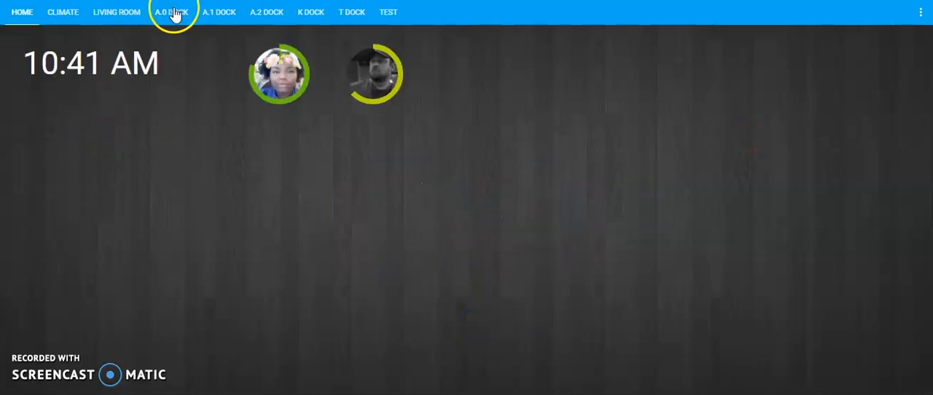
click(170, 11)
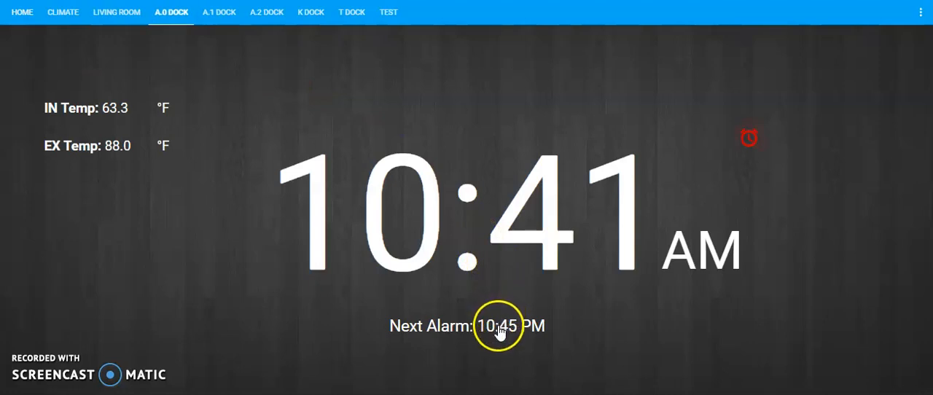
click(499, 326)
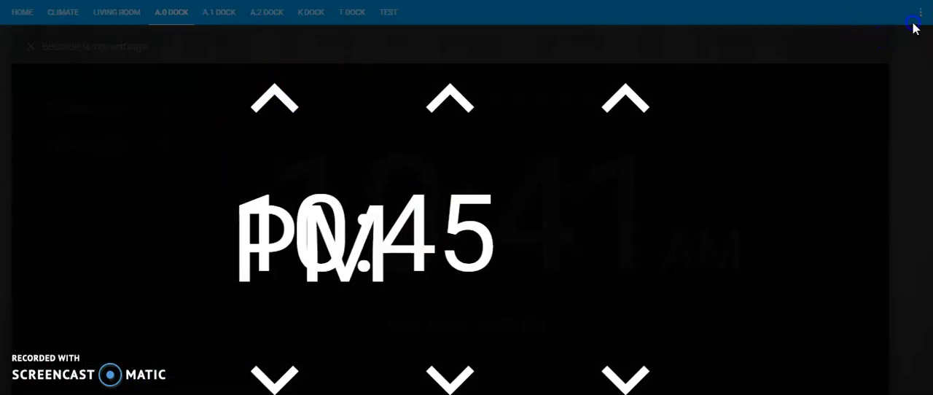
Step: Reopen the alarm picker and step the hour up and down until the alarm reads 12:45 PM
click(919, 12)
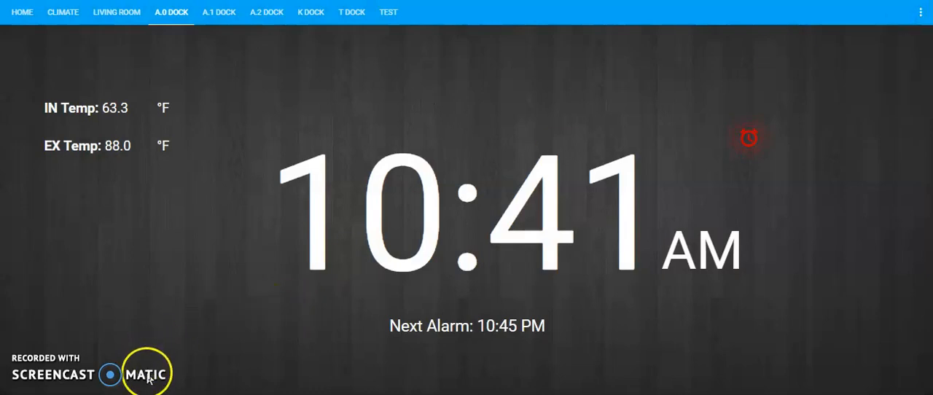
click(746, 137)
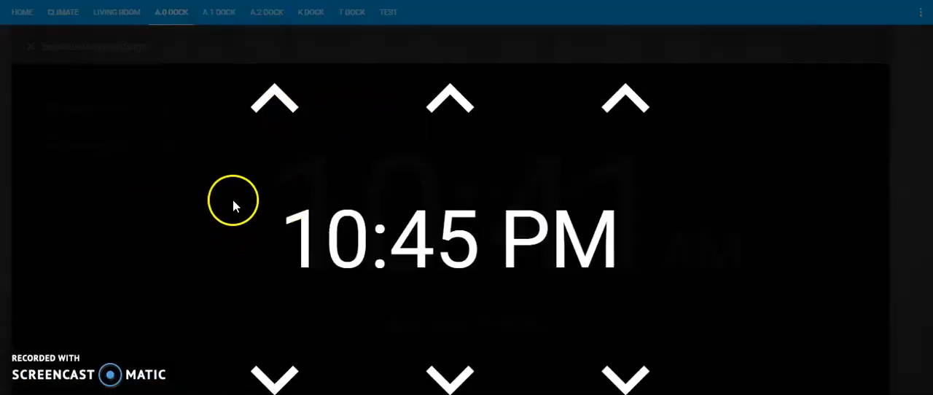
mouse_move(309, 255)
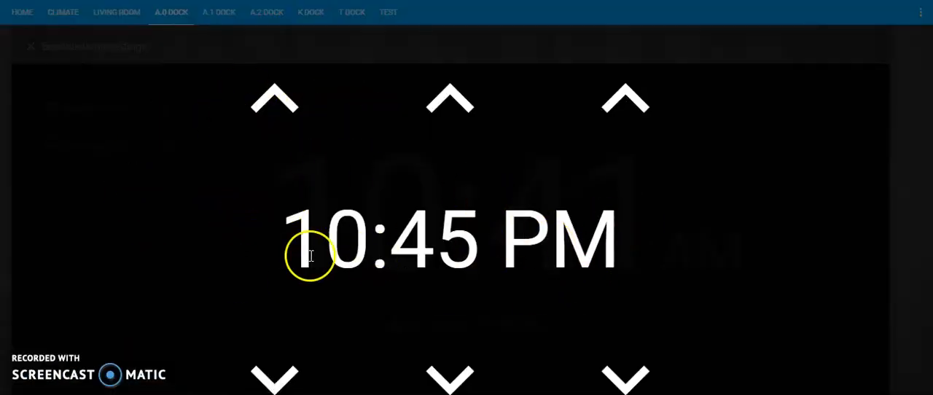
mouse_move(274, 99)
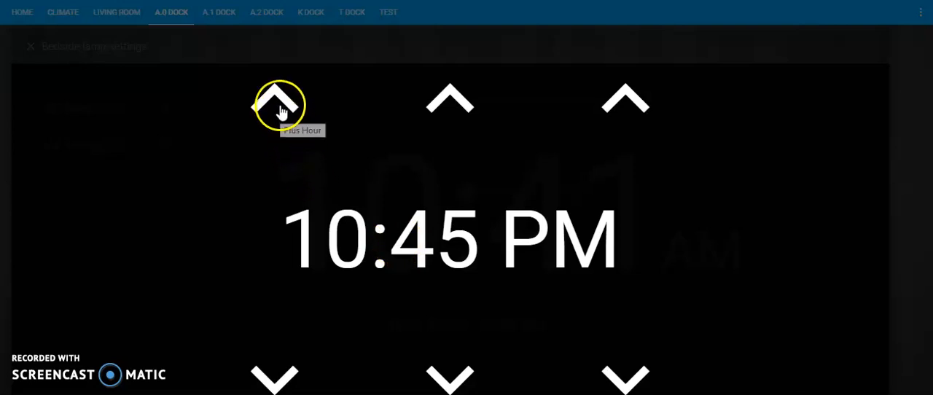
click(274, 101)
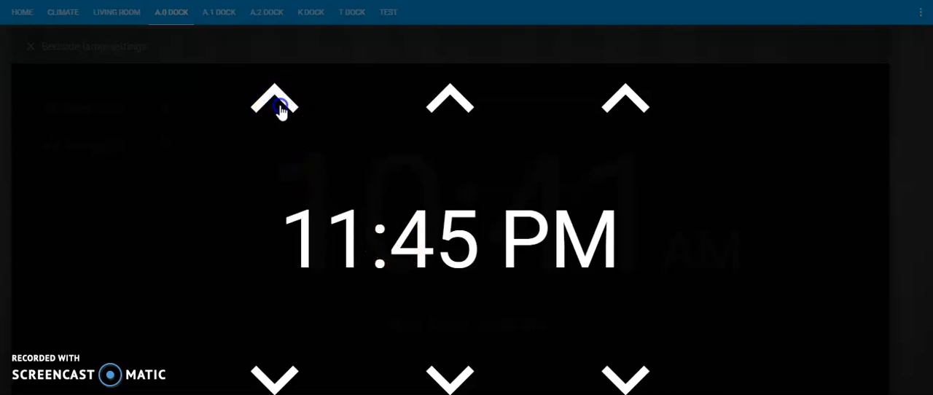
click(274, 99)
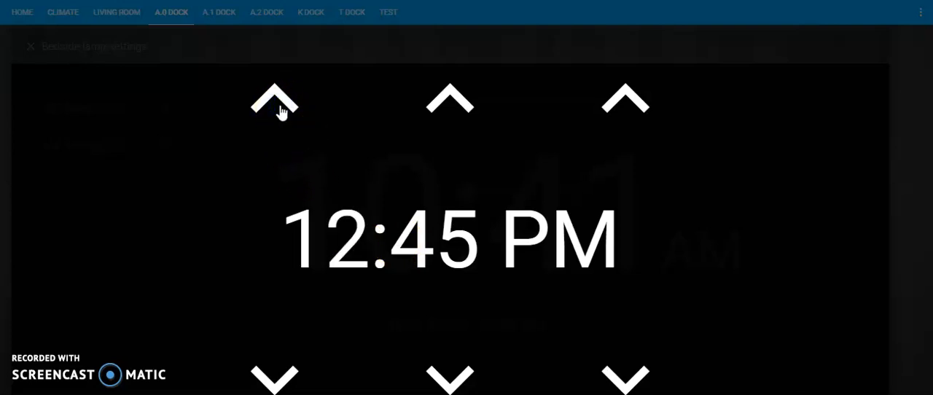
click(274, 99)
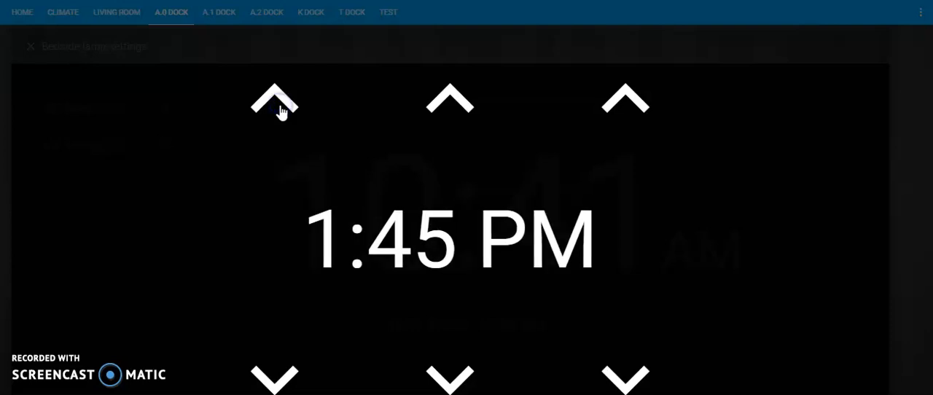
click(274, 99)
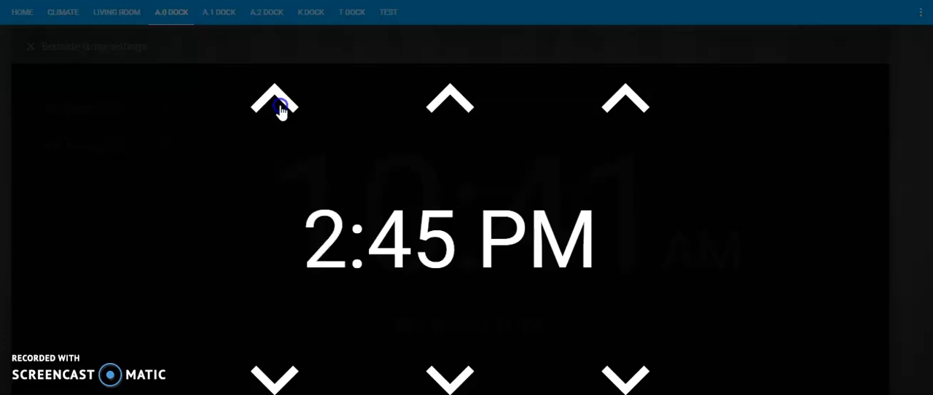
click(274, 102)
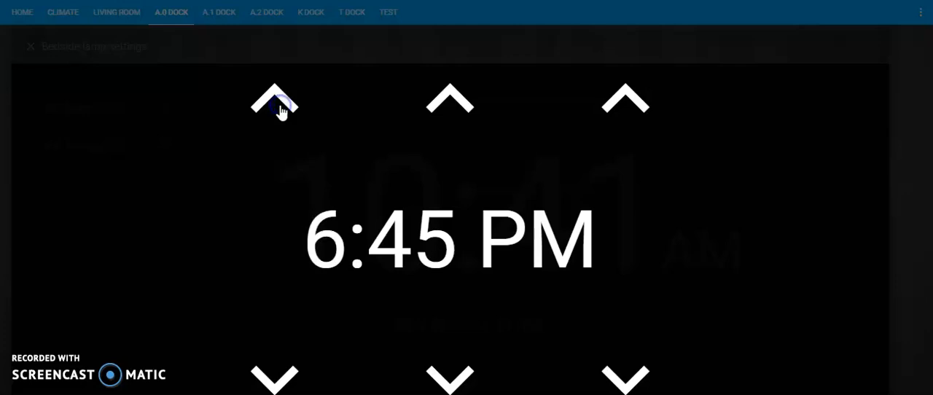
click(274, 102)
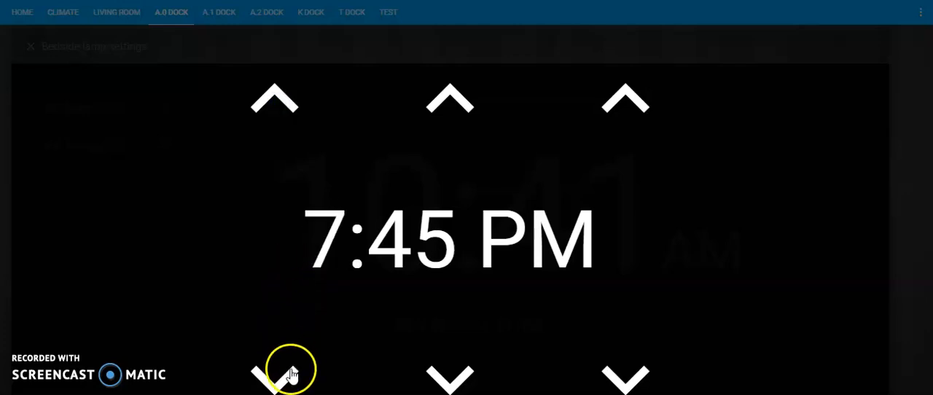
click(274, 379)
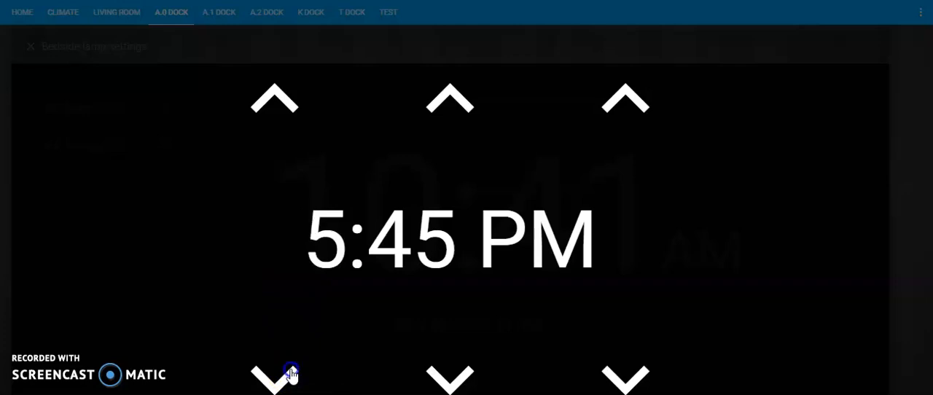
click(448, 99)
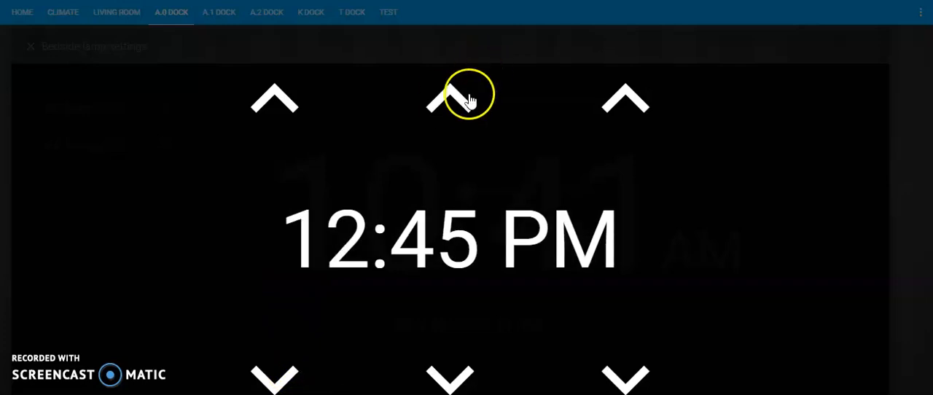
Step: Step the alarm minutes from 45 through 55 until they roll over to 00, giving 12:00 PM
click(449, 100)
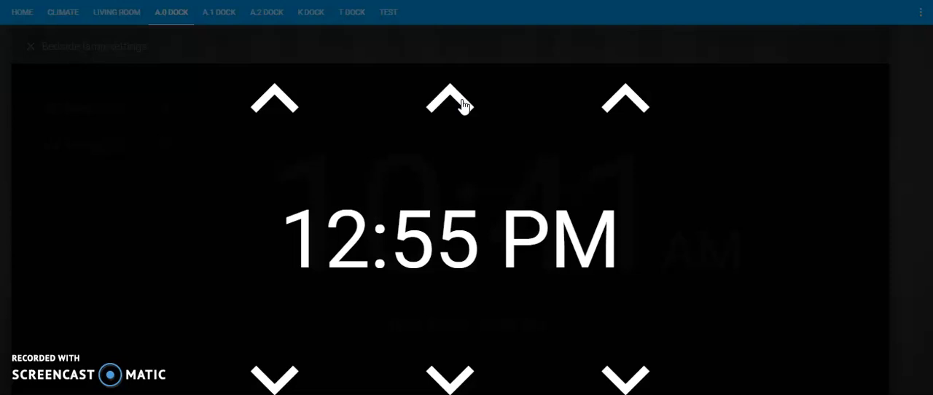
click(449, 99)
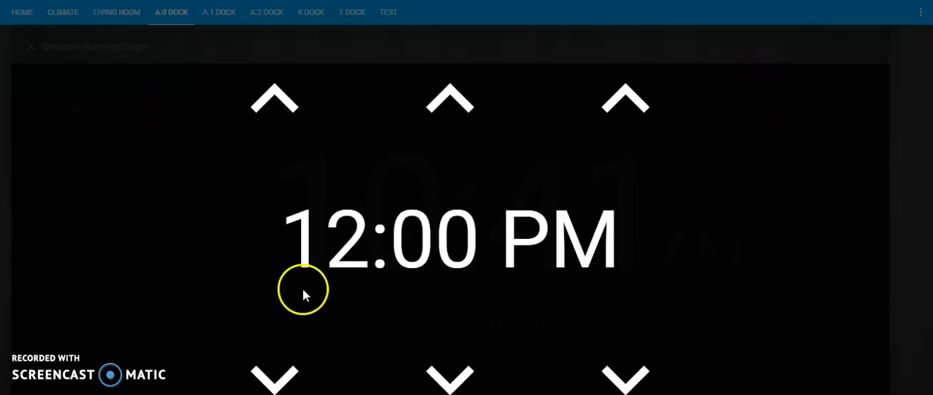
mouse_move(698, 353)
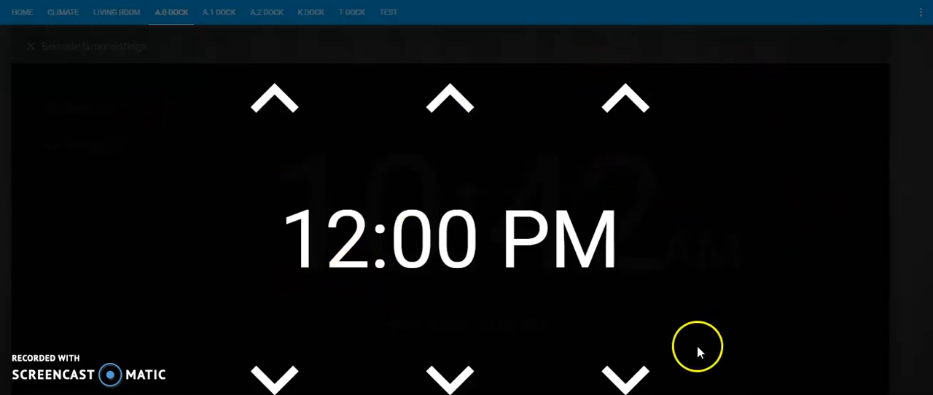
mouse_move(648, 215)
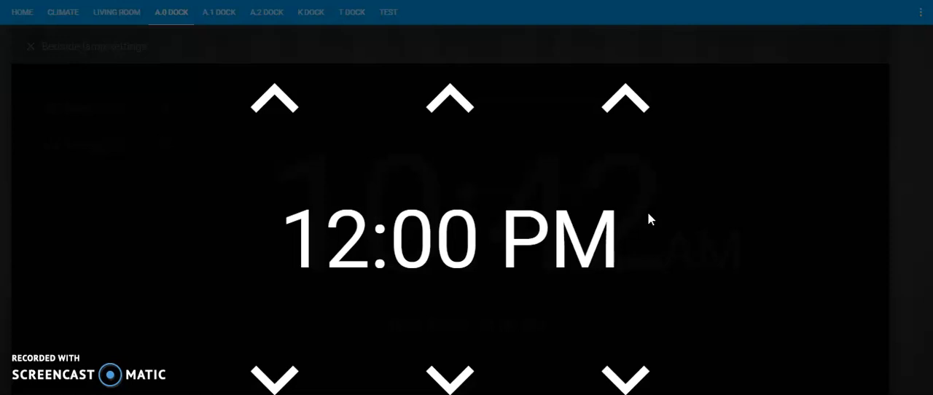
mouse_move(650, 213)
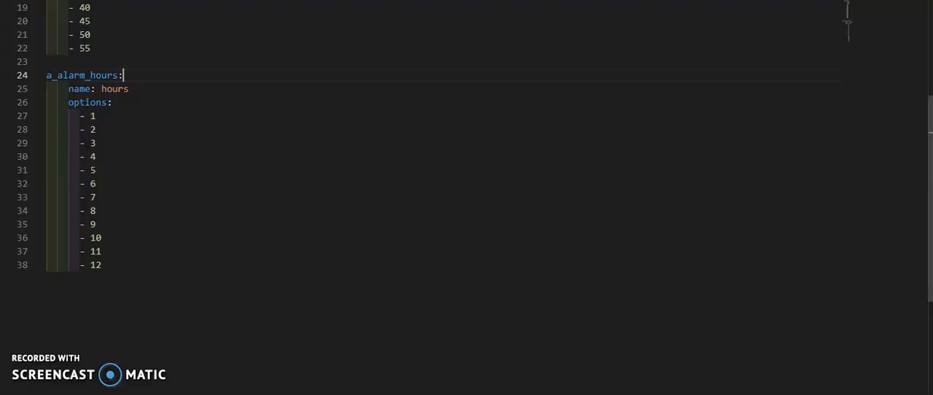
mouse_move(274, 44)
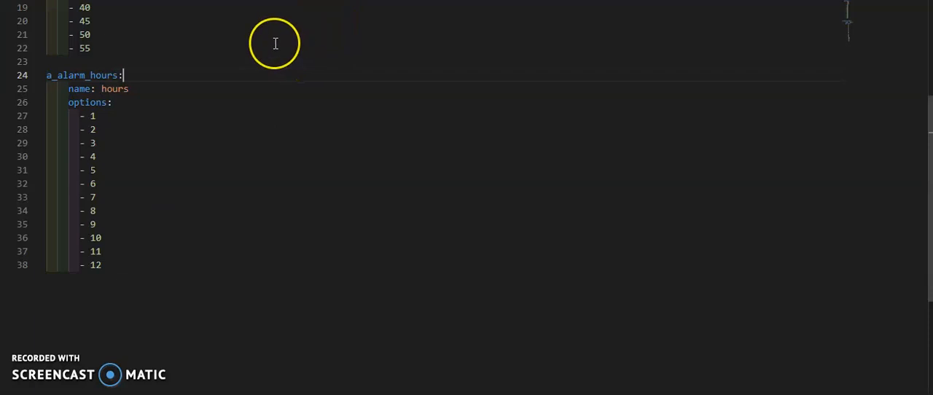
mouse_move(274, 34)
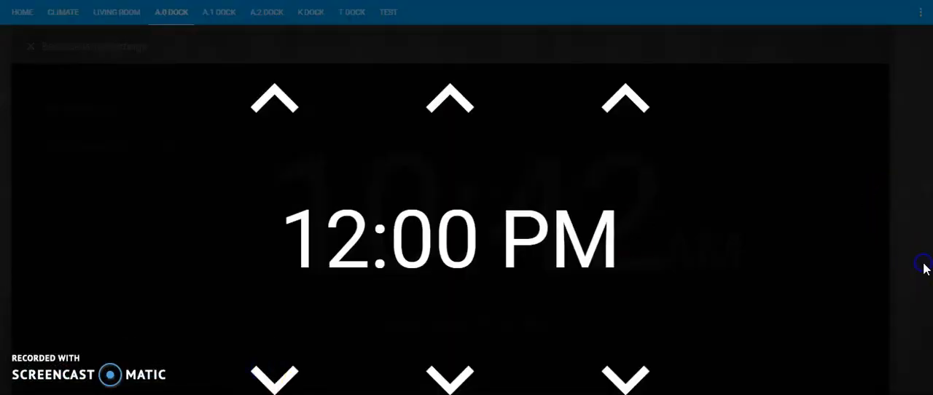
mouse_move(910, 70)
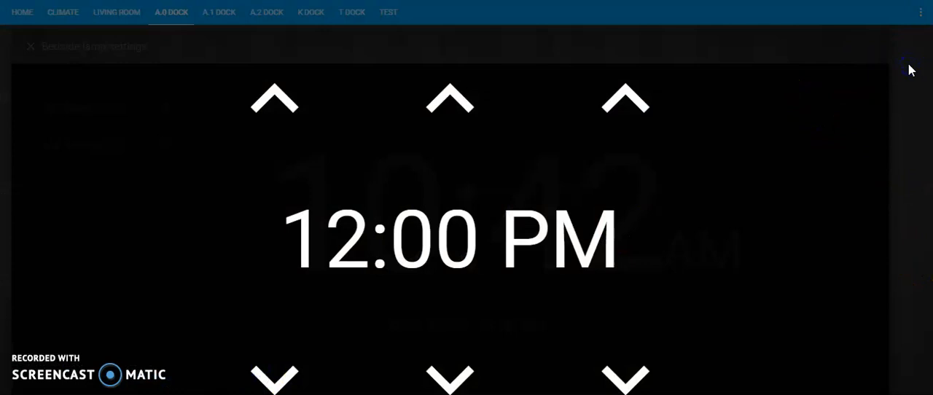
mouse_move(725, 372)
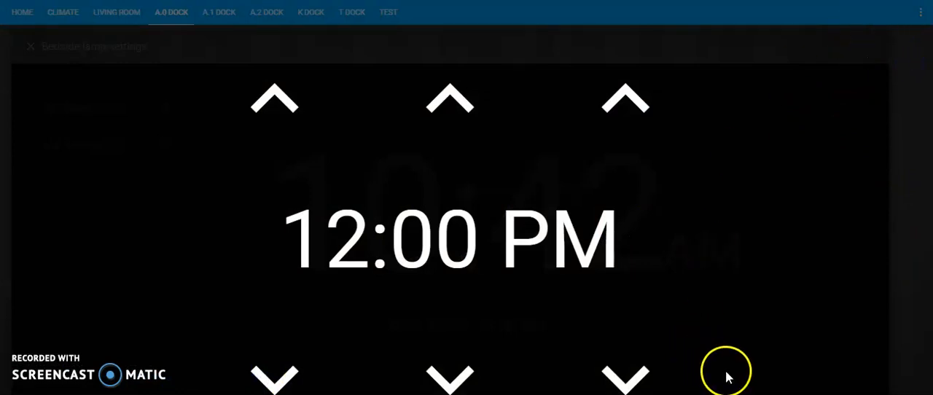
mouse_move(647, 284)
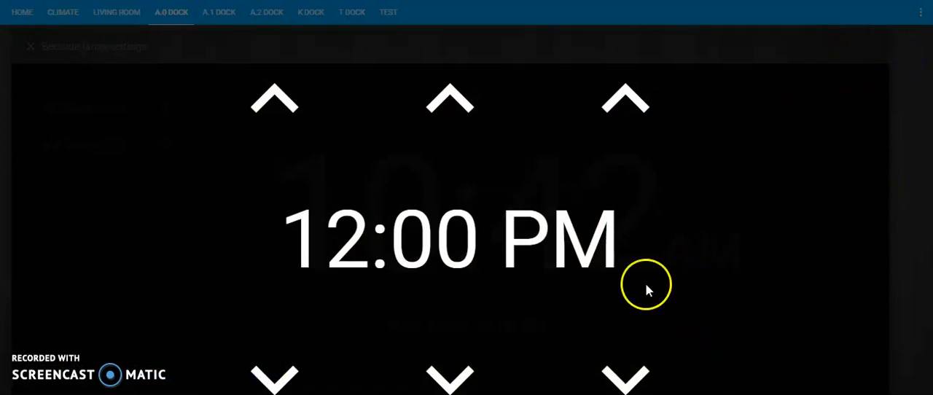
Step: Dismiss the alarm picker so the A.0 Dock clock shows Next Alarm 12:00 AM
click(449, 100)
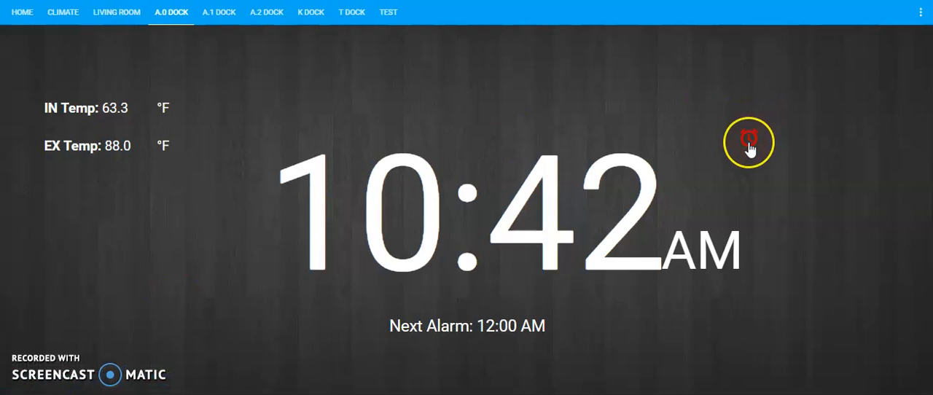
mouse_move(525, 324)
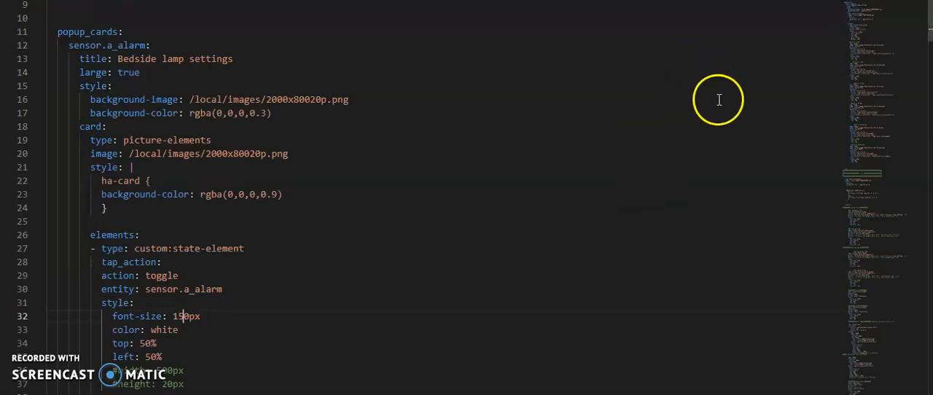
mouse_move(315, 50)
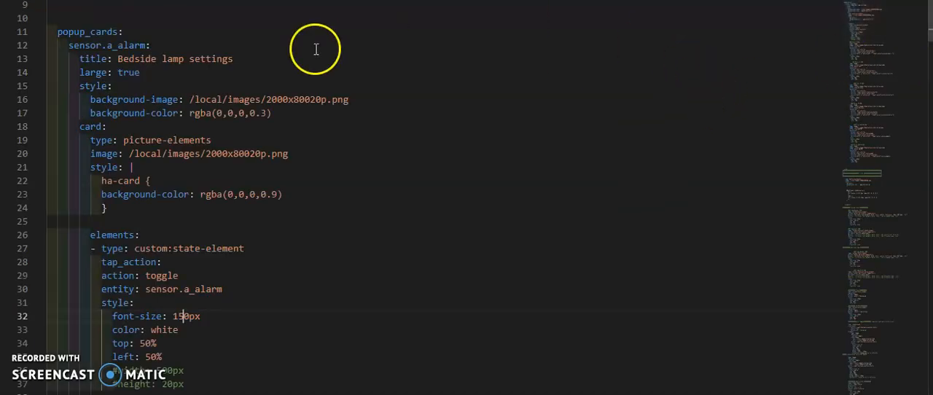
mouse_move(312, 164)
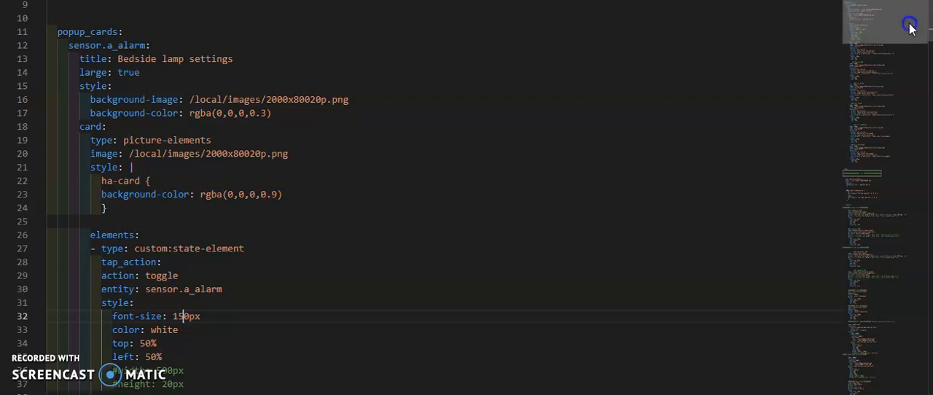
Step: Scroll the dashboard YAML past the alarm state element to the Plus Hour and Minus Hour image elements
scroll(up, 3)
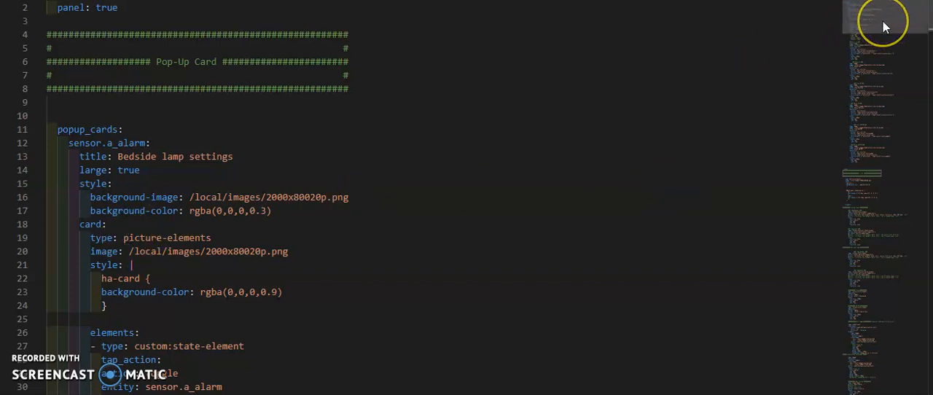
scroll(down, 3)
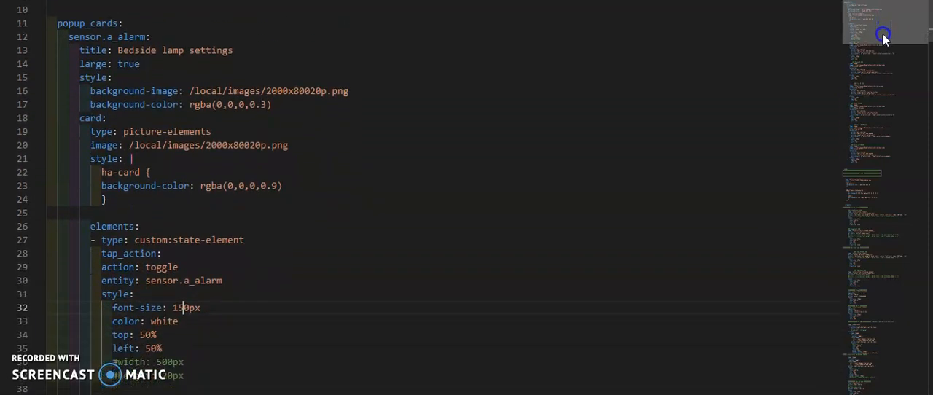
scroll(down, 3)
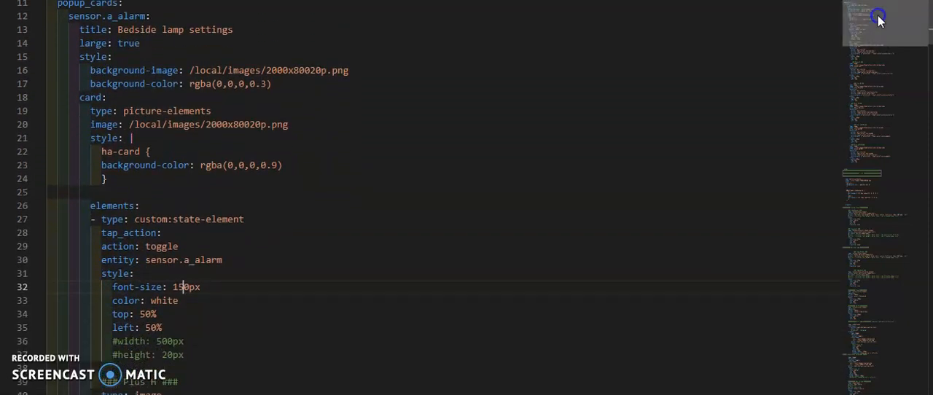
scroll(down, 3)
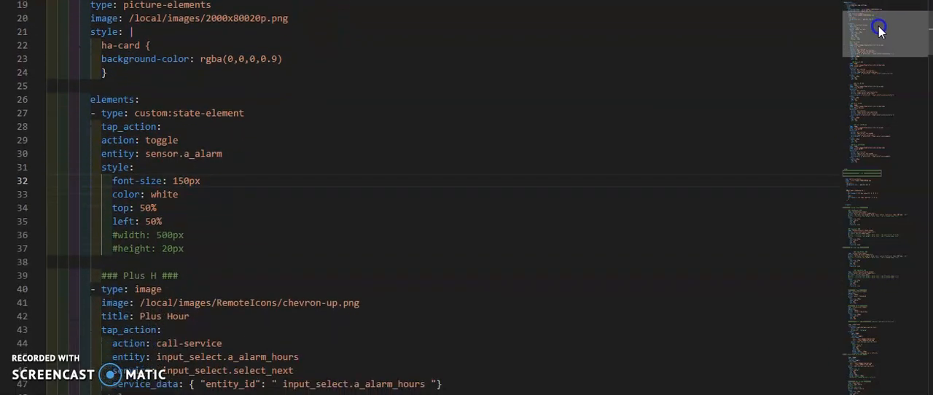
scroll(down, 3)
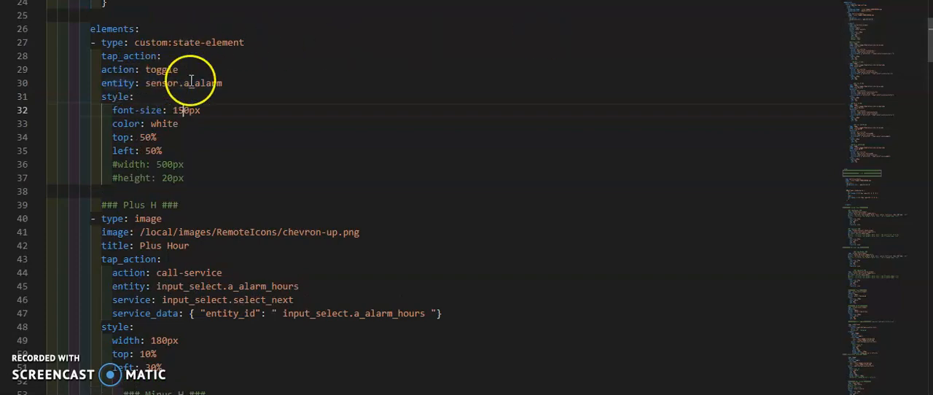
mouse_move(892, 44)
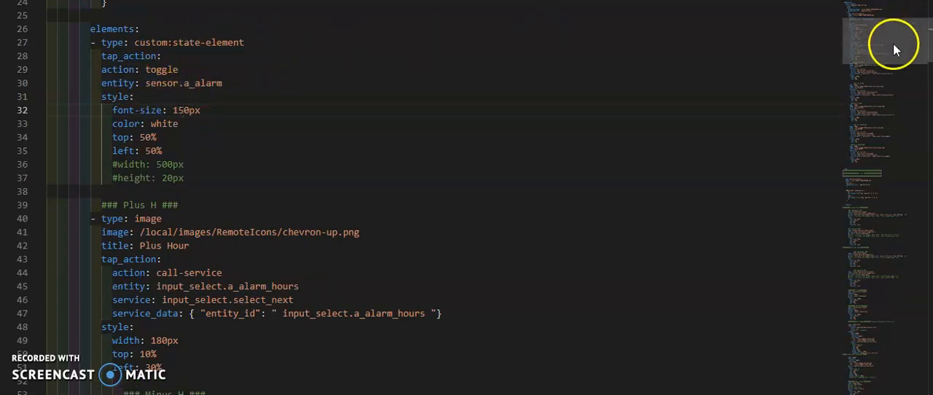
scroll(down, 3)
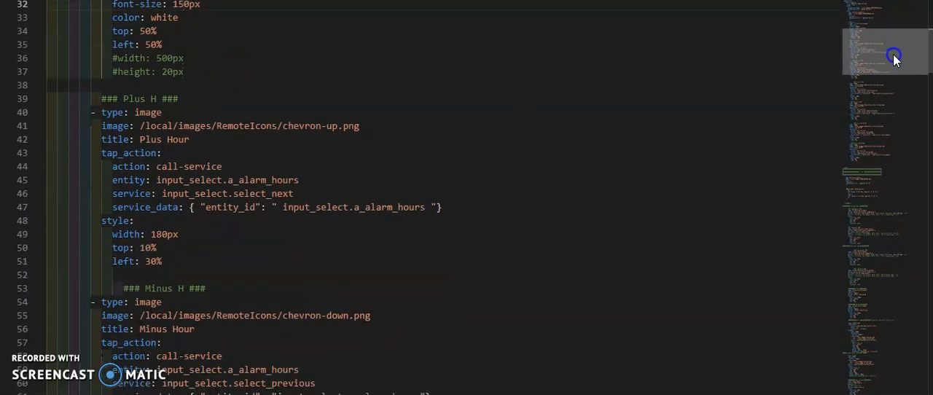
scroll(down, 3)
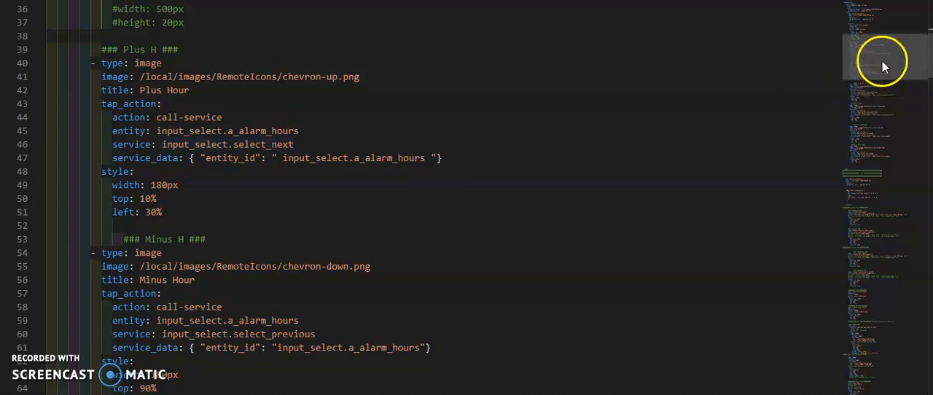
scroll(down, 3)
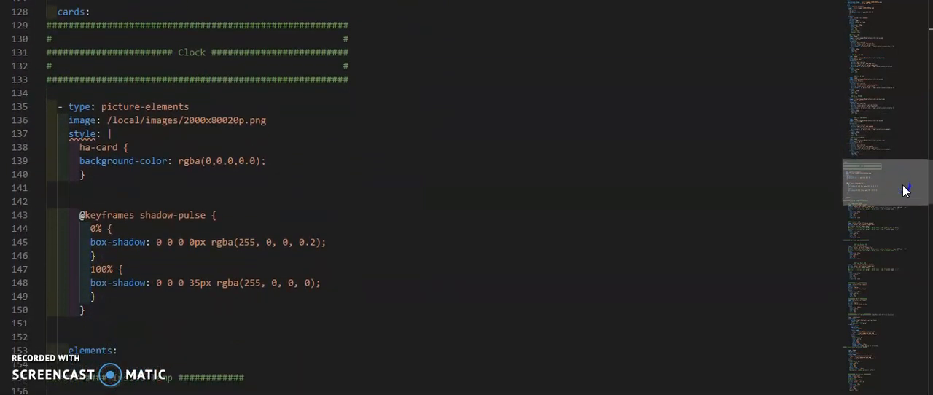
Step: Scroll through the clock card's inside/outside temperature entries to its Time and AM/PM state elements
scroll(down, 3)
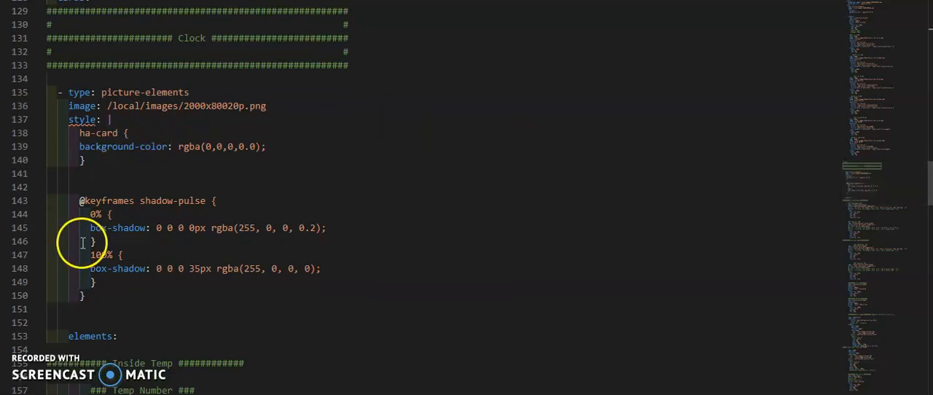
mouse_move(882, 184)
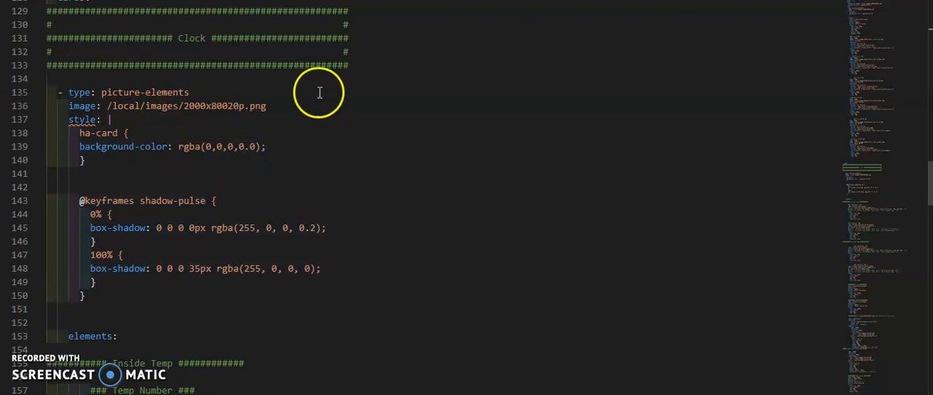
mouse_move(892, 191)
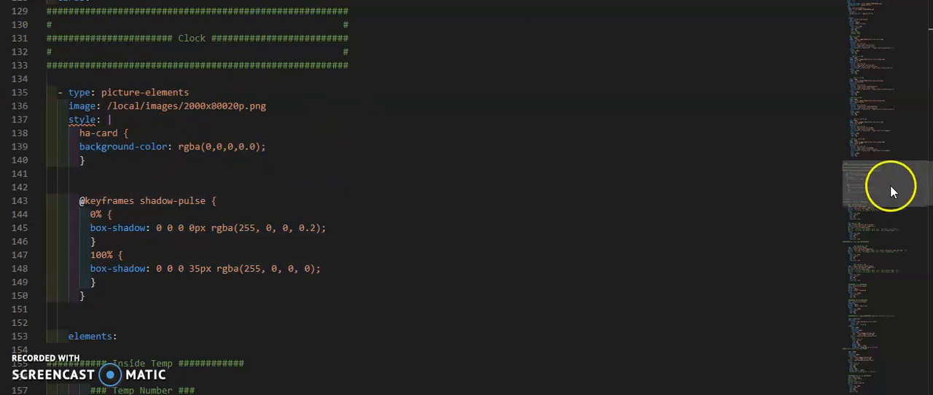
scroll(down, 3)
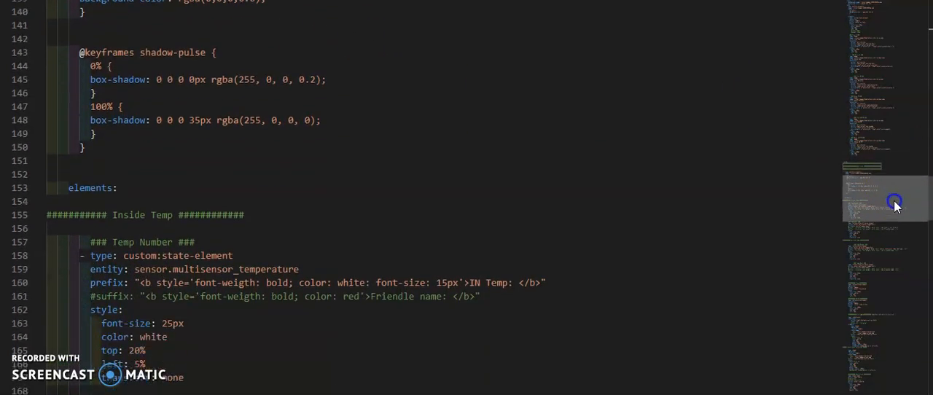
scroll(down, 3)
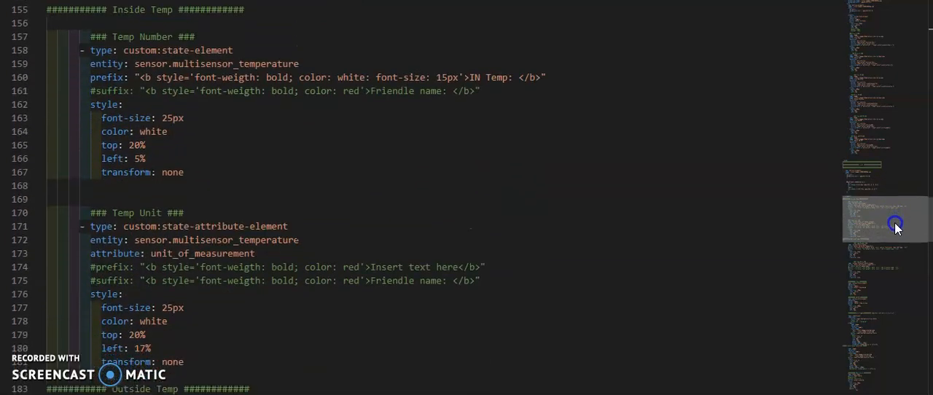
scroll(down, 3)
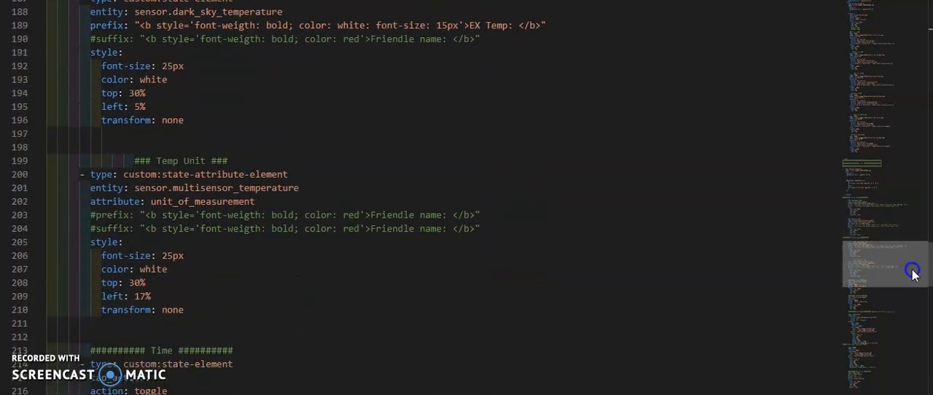
scroll(down, 3)
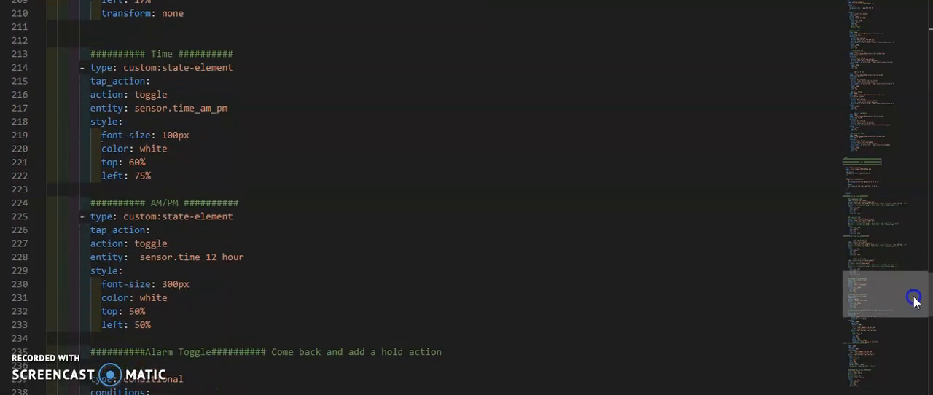
mouse_move(236, 197)
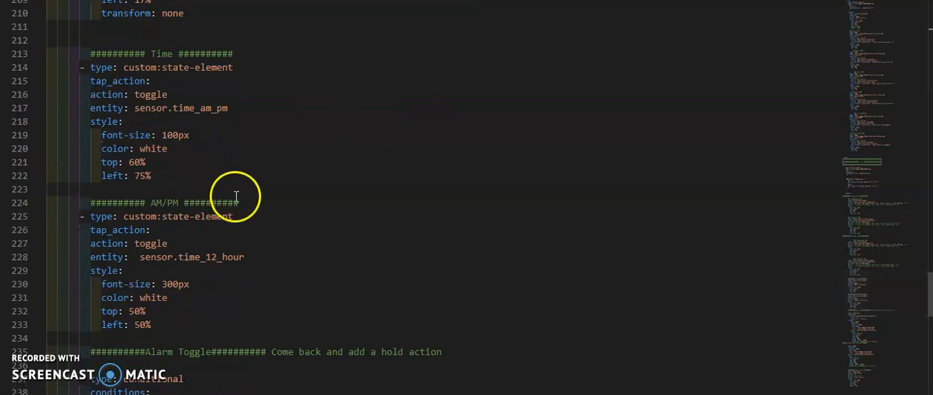
mouse_move(903, 292)
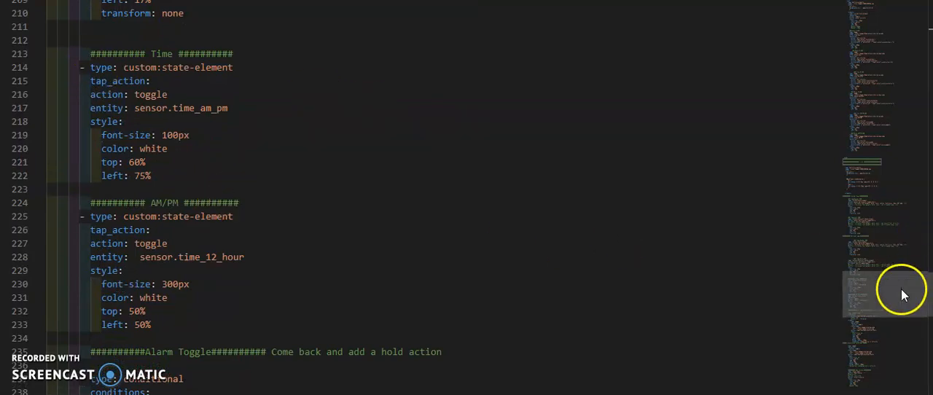
scroll(down, 3)
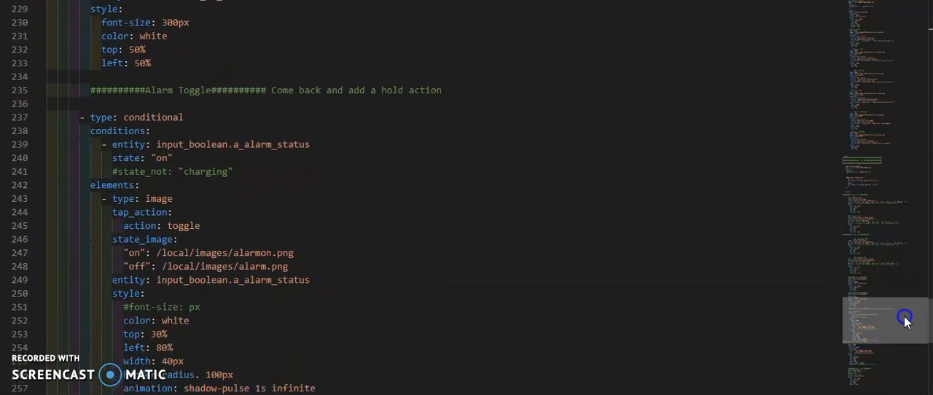
Step: Scroll through the conditional alarm toggle card, its commented-out shadow-pulse animation, to the Next Alarm label
scroll(down, 3)
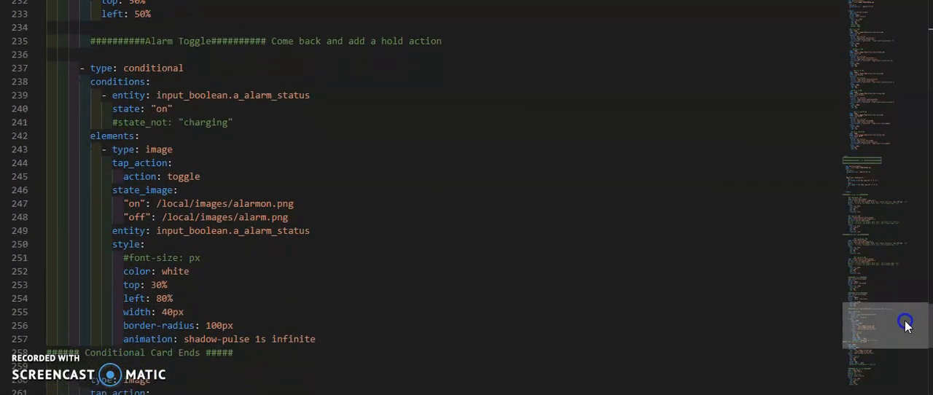
scroll(up, 3)
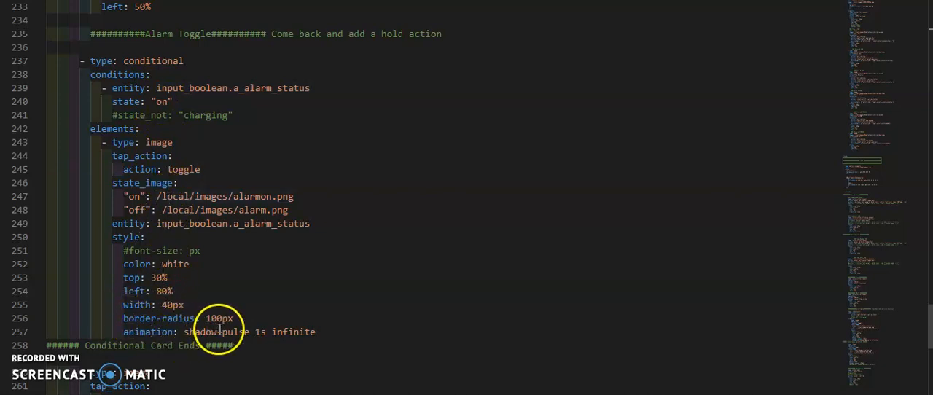
mouse_move(898, 303)
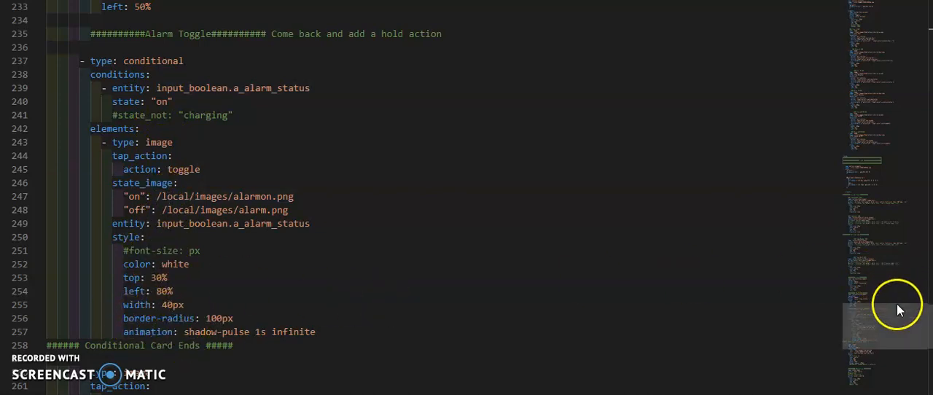
scroll(down, 3)
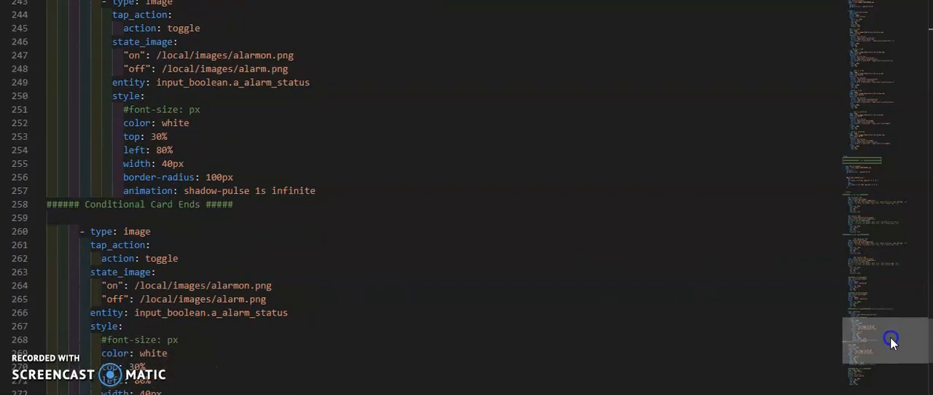
scroll(down, 3)
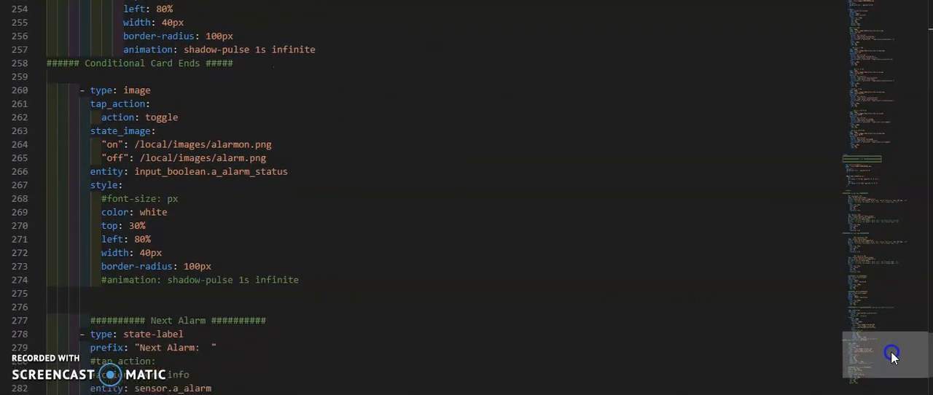
scroll(down, 3)
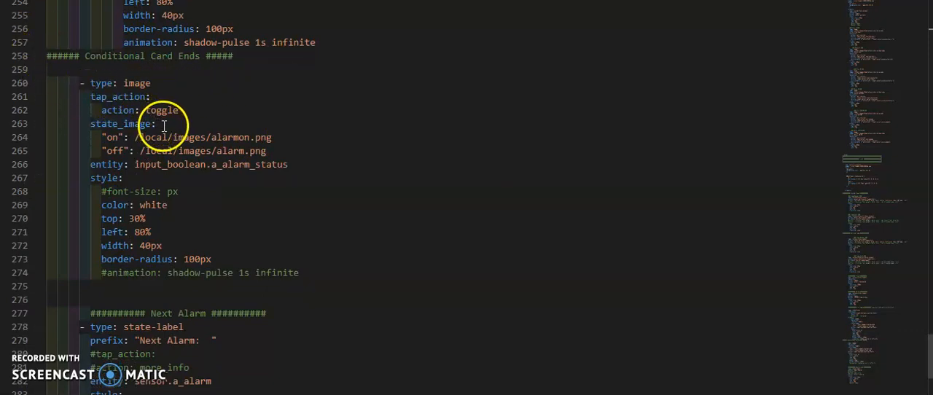
mouse_move(195, 189)
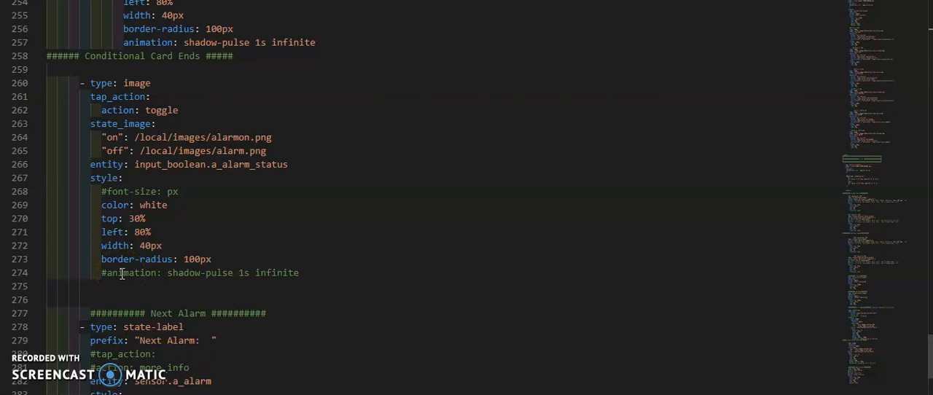
mouse_move(895, 355)
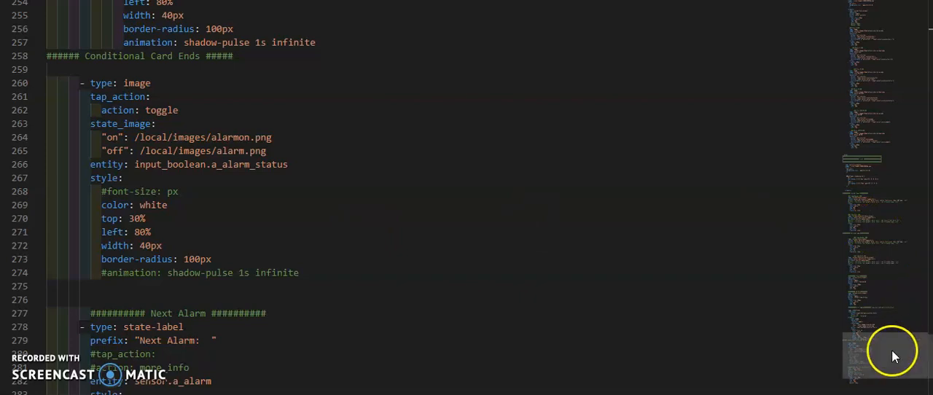
Step: Scroll past Next Alarm and return to the Pop-Up Card section with the Bedside lamp settings title
scroll(down, 3)
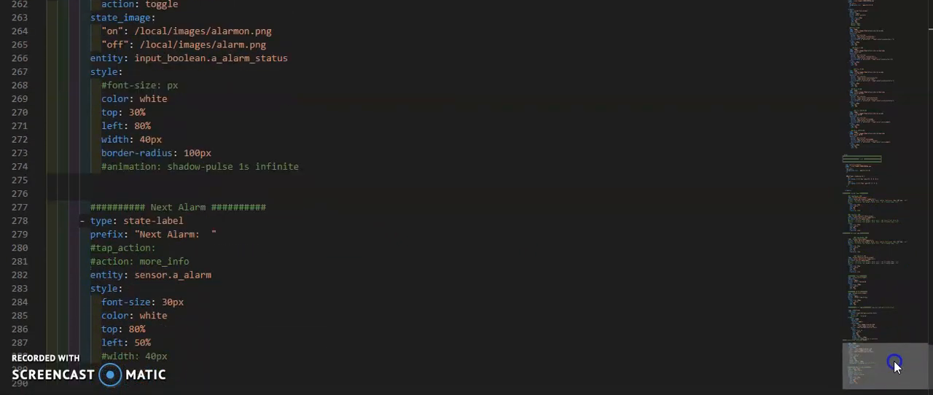
scroll(up, 3)
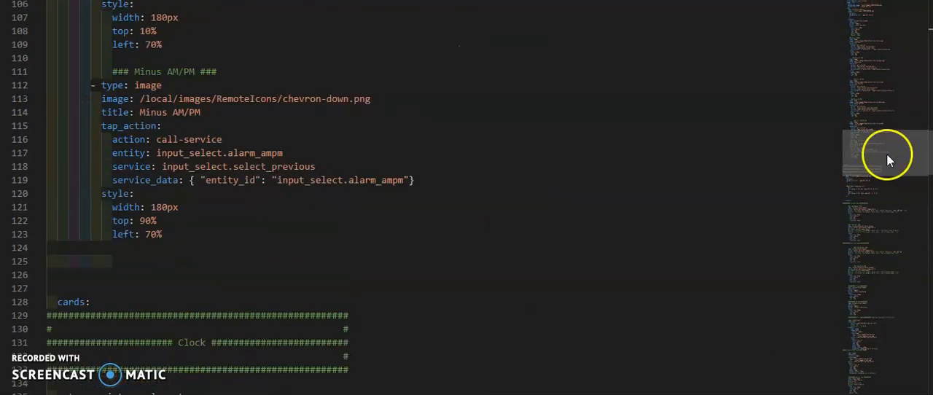
scroll(down, 3)
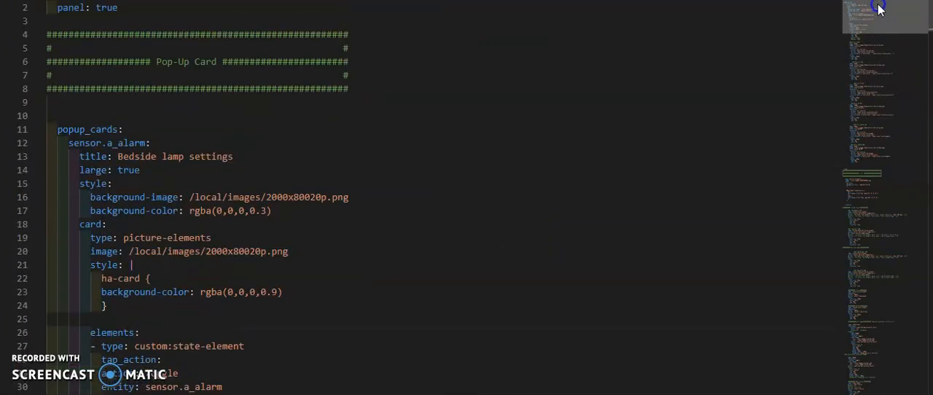
scroll(down, 3)
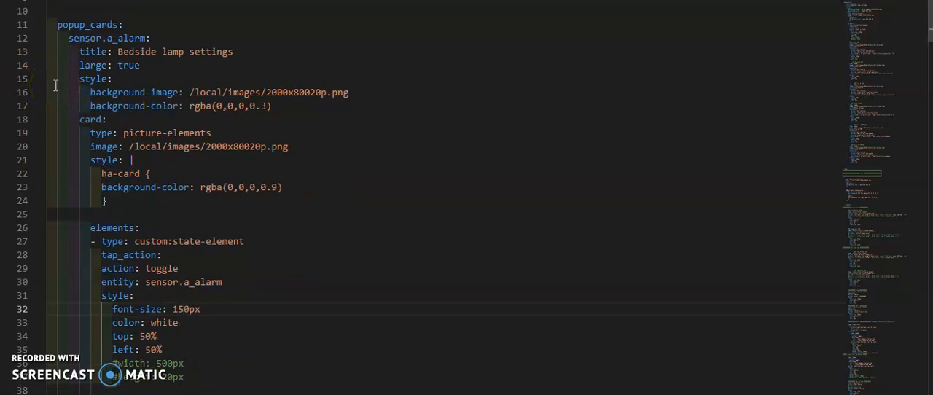